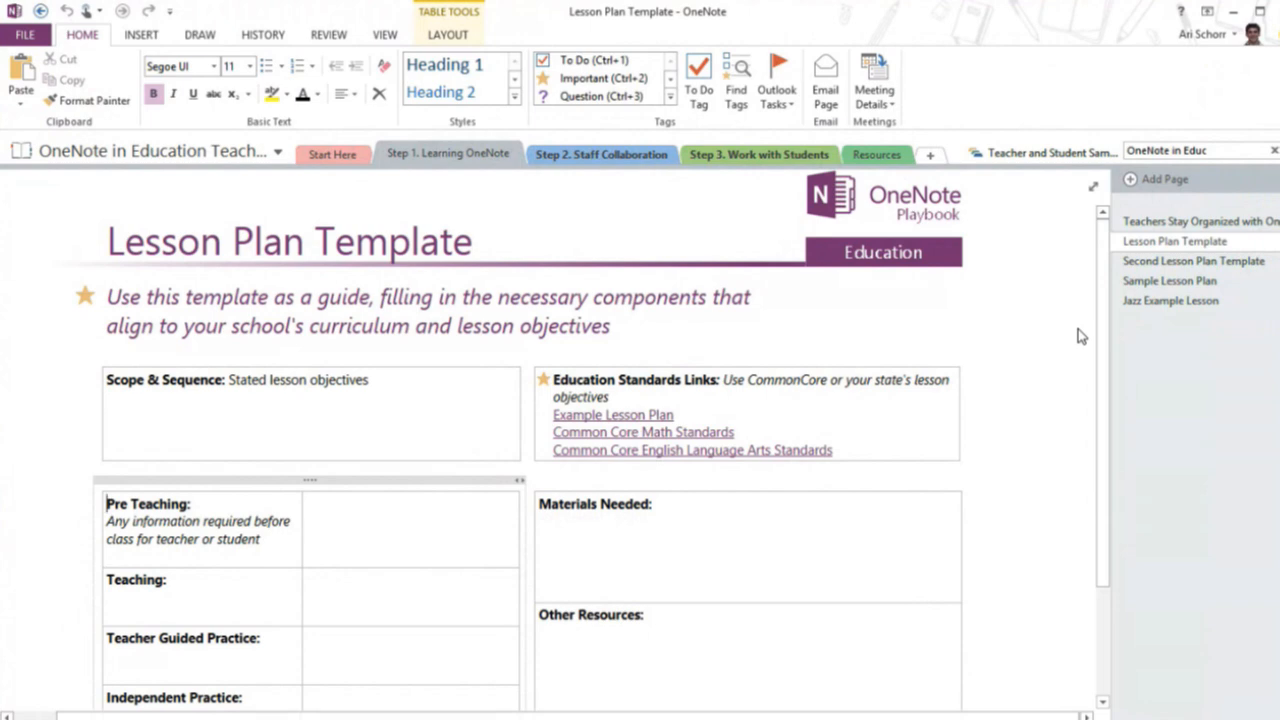
Enter 'Math curriculum for 8th grade' under Scope & Sequence on the lesson plan page.
click(786, 380)
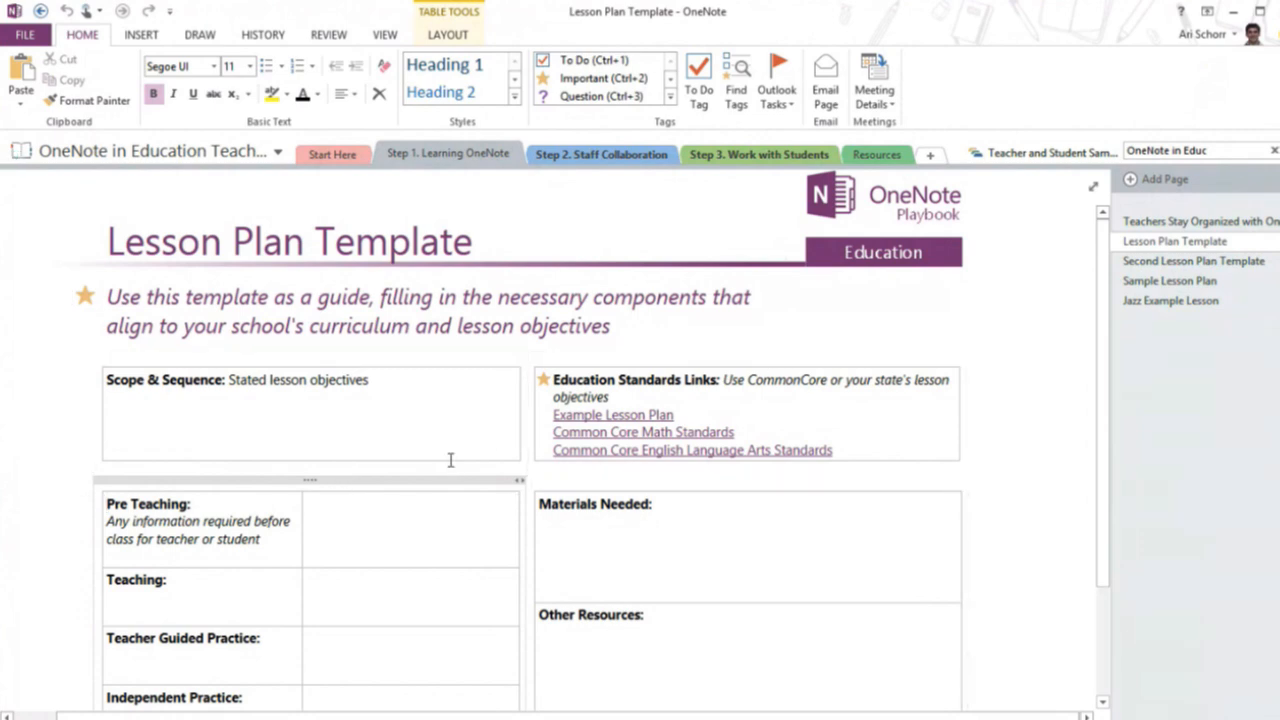
click(568, 396)
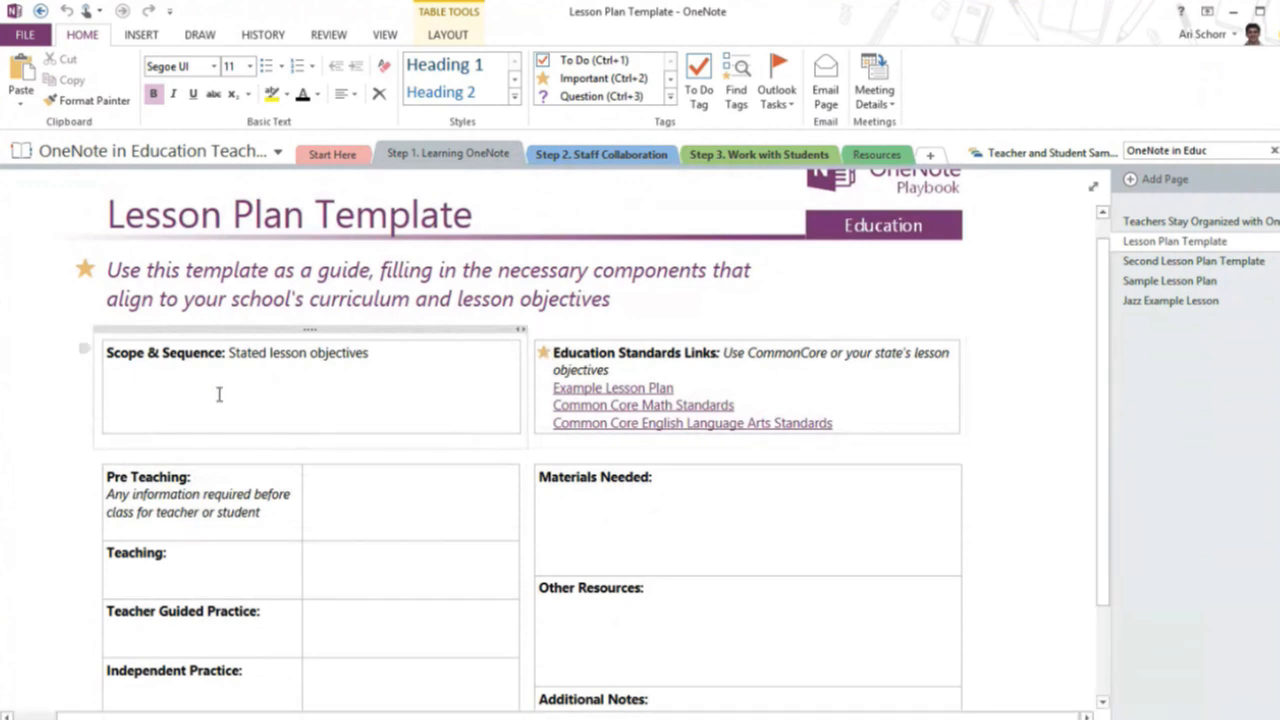
text(Math)
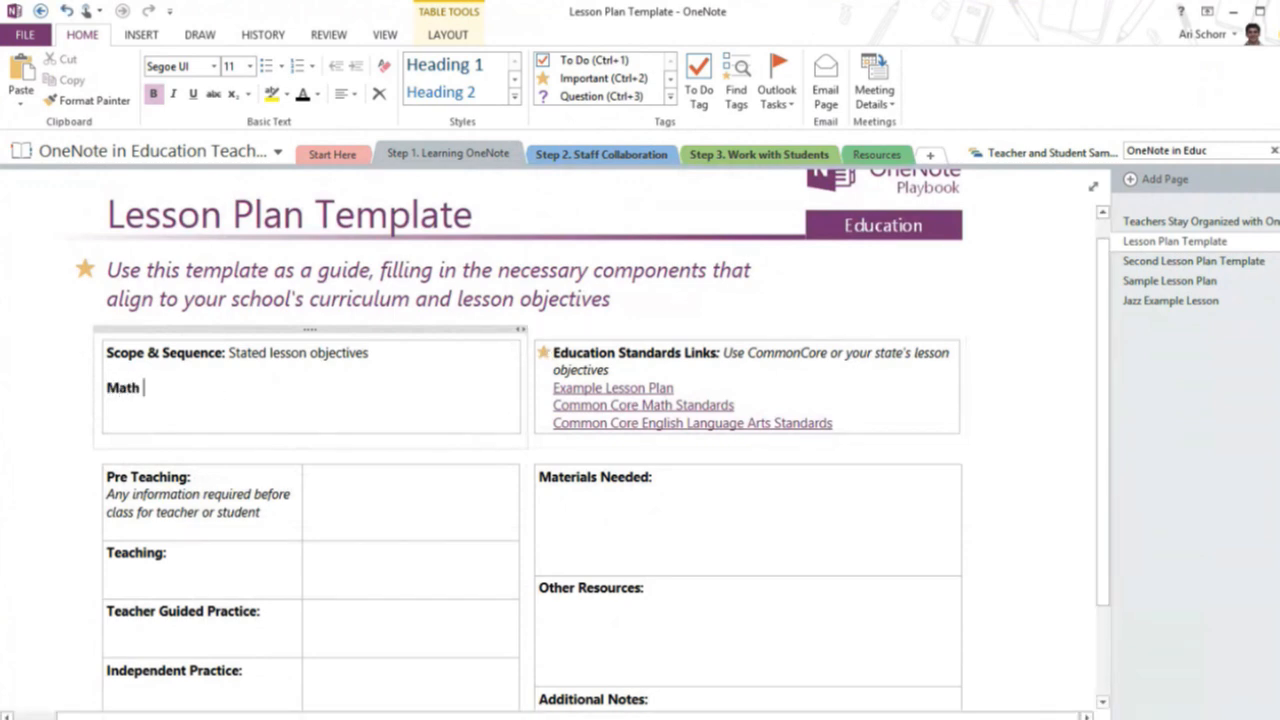
text(curriculum for 8th grade)
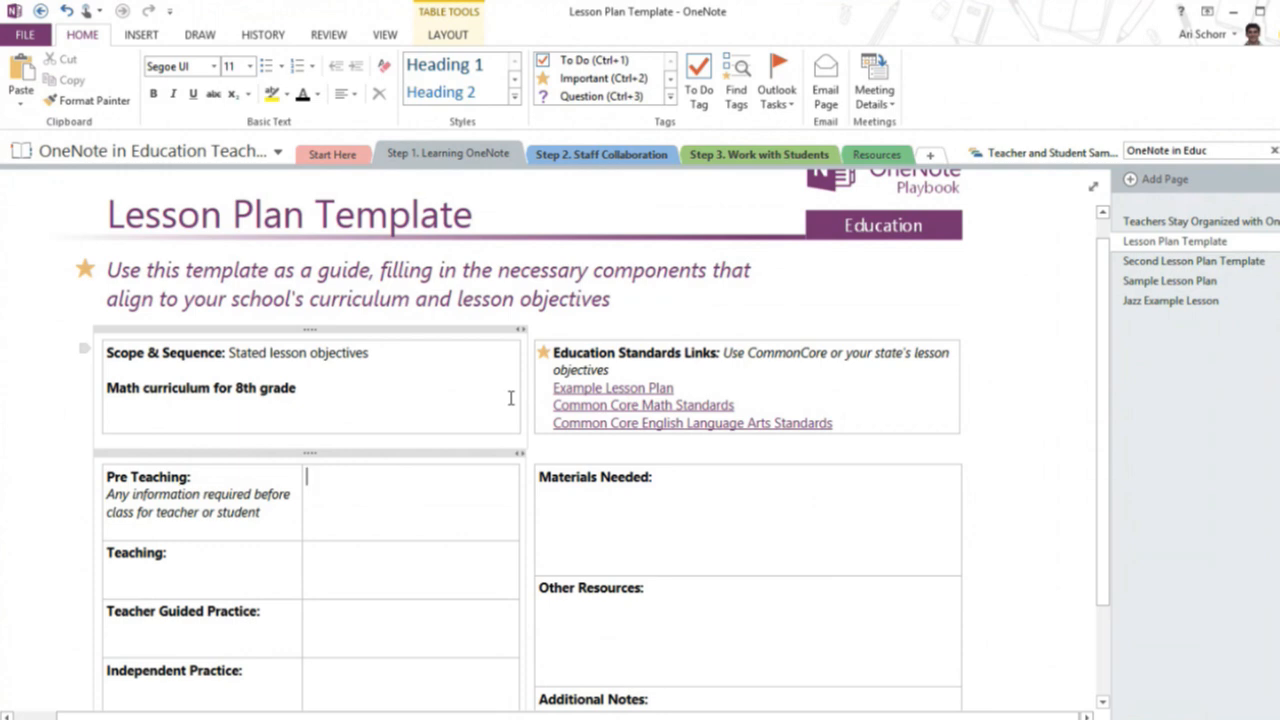
mouse_move(510, 396)
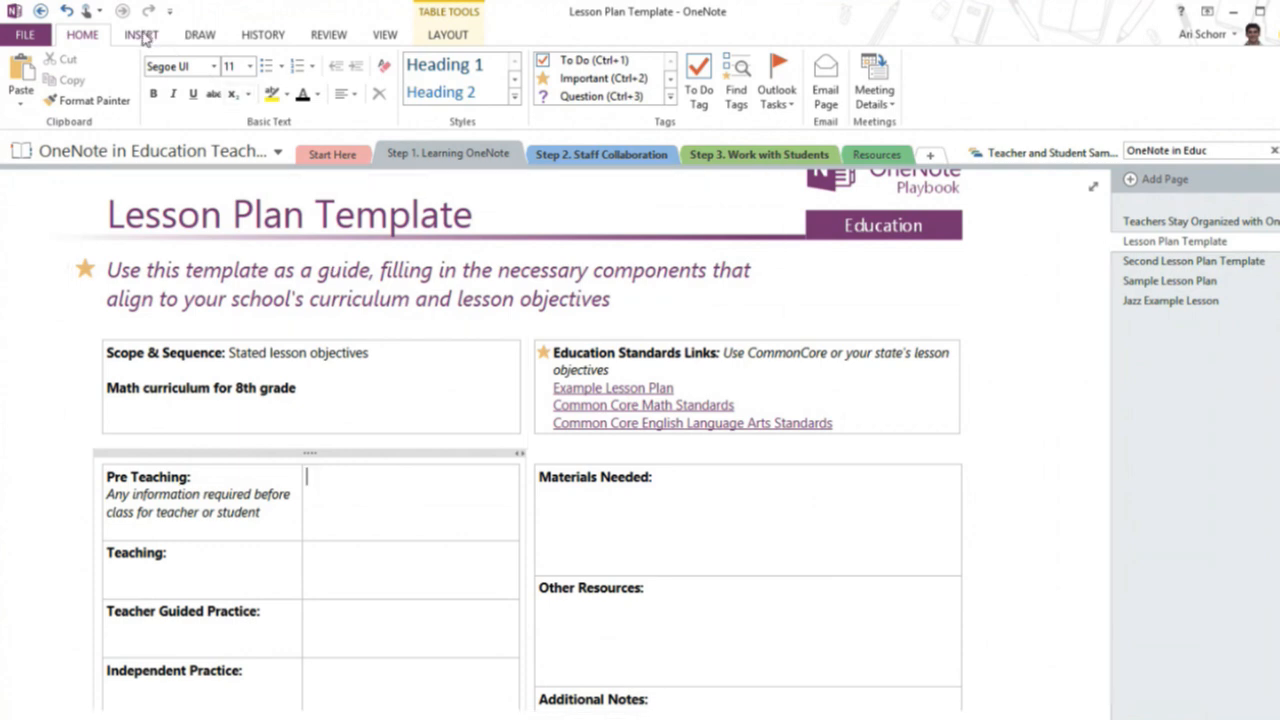
Reach the Page Templates pane and begin saving the current page as a template.
click(140, 34)
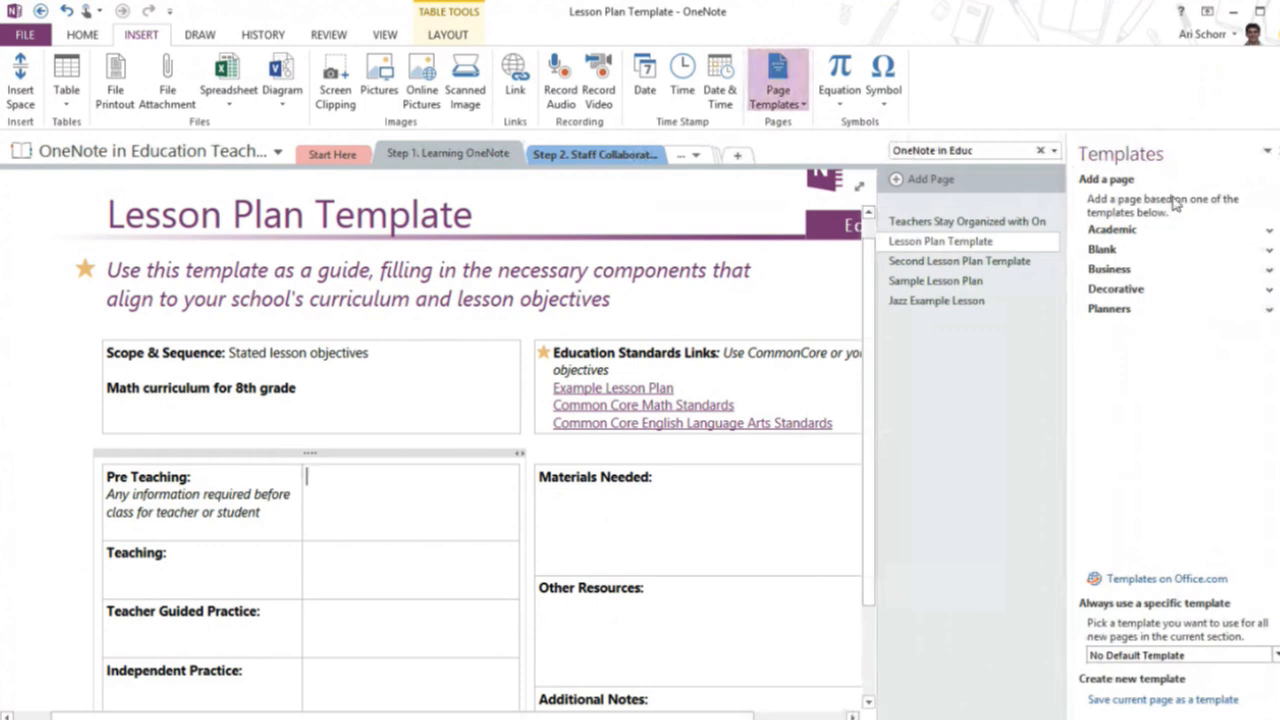
click(1112, 228)
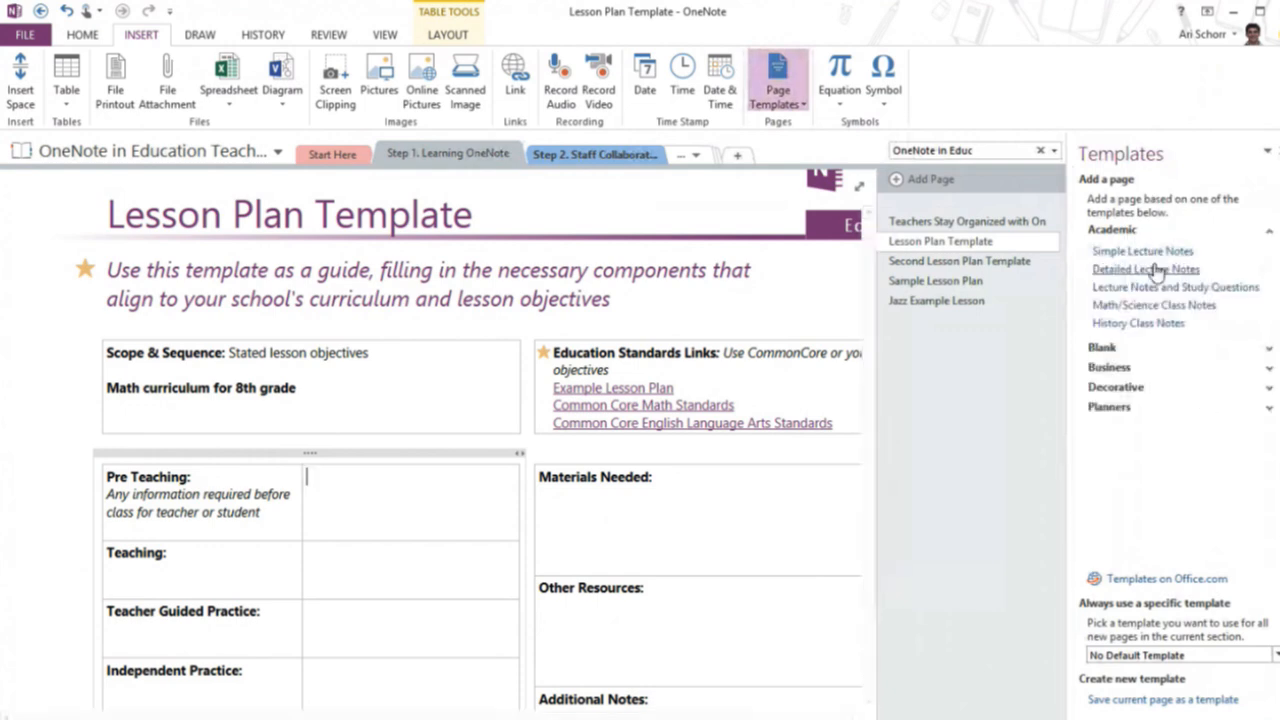
mouse_move(1190, 324)
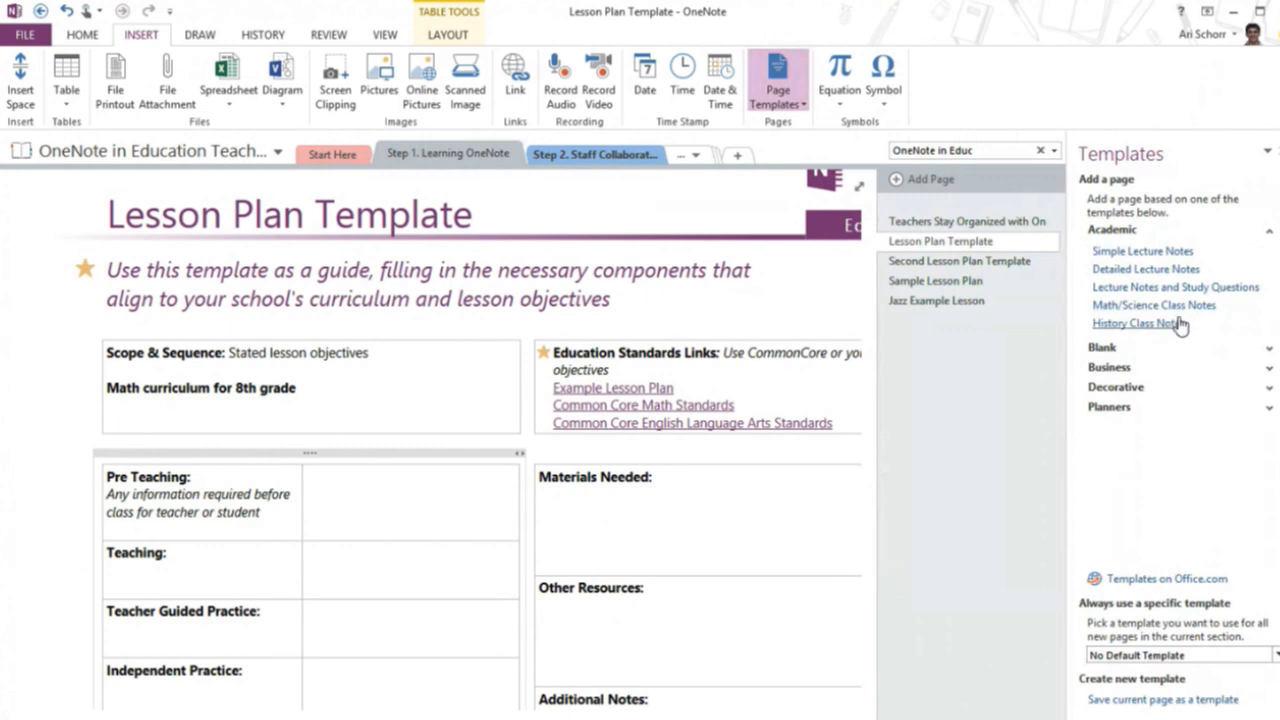
mouse_move(1122, 572)
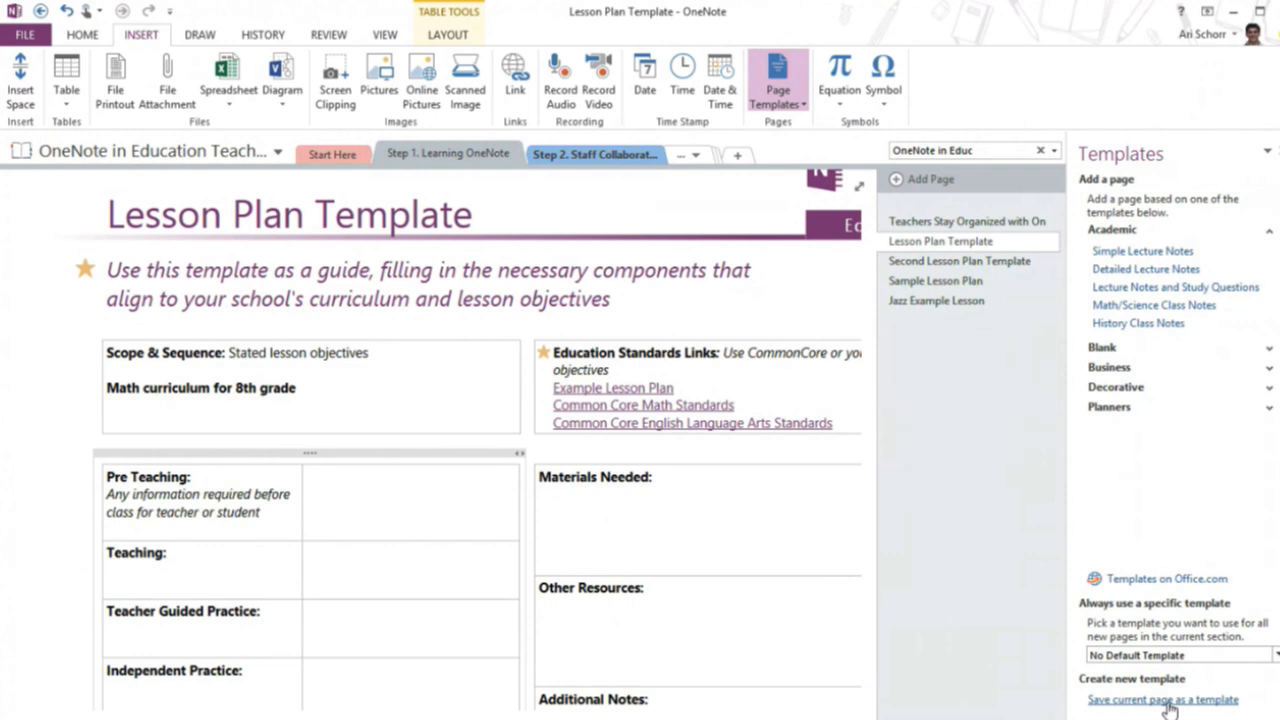
click(308, 476)
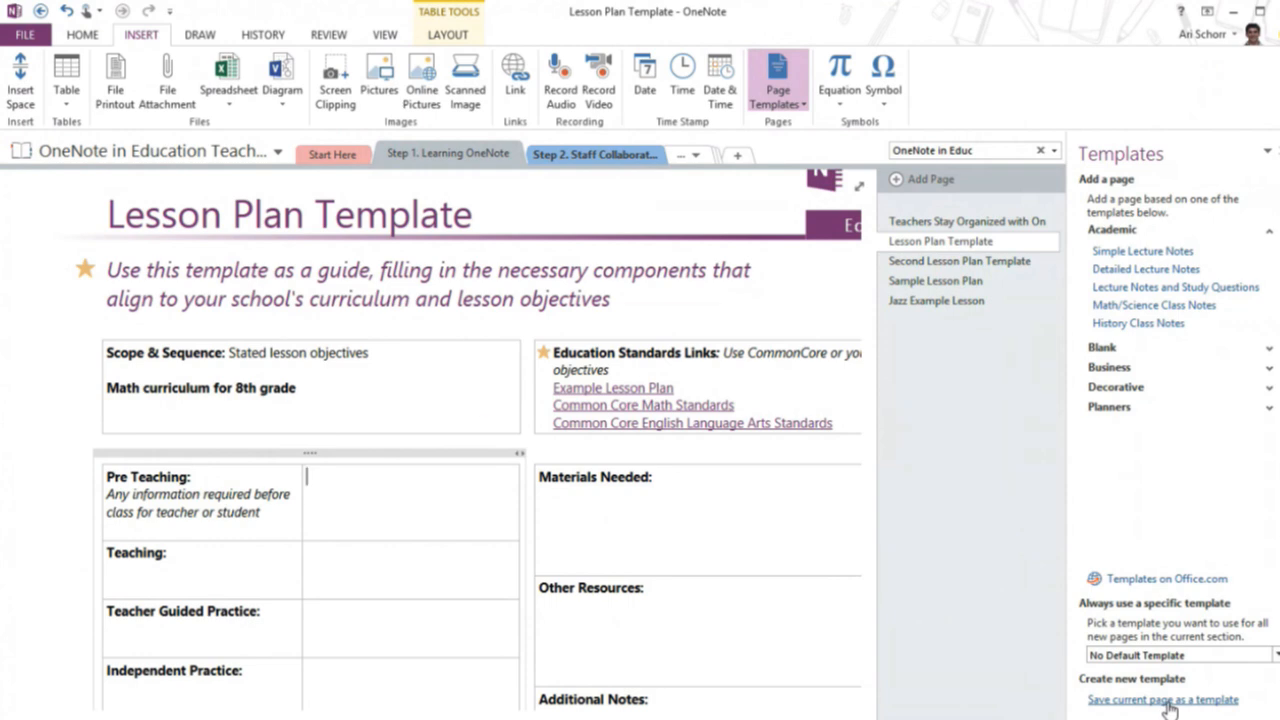
click(1162, 700)
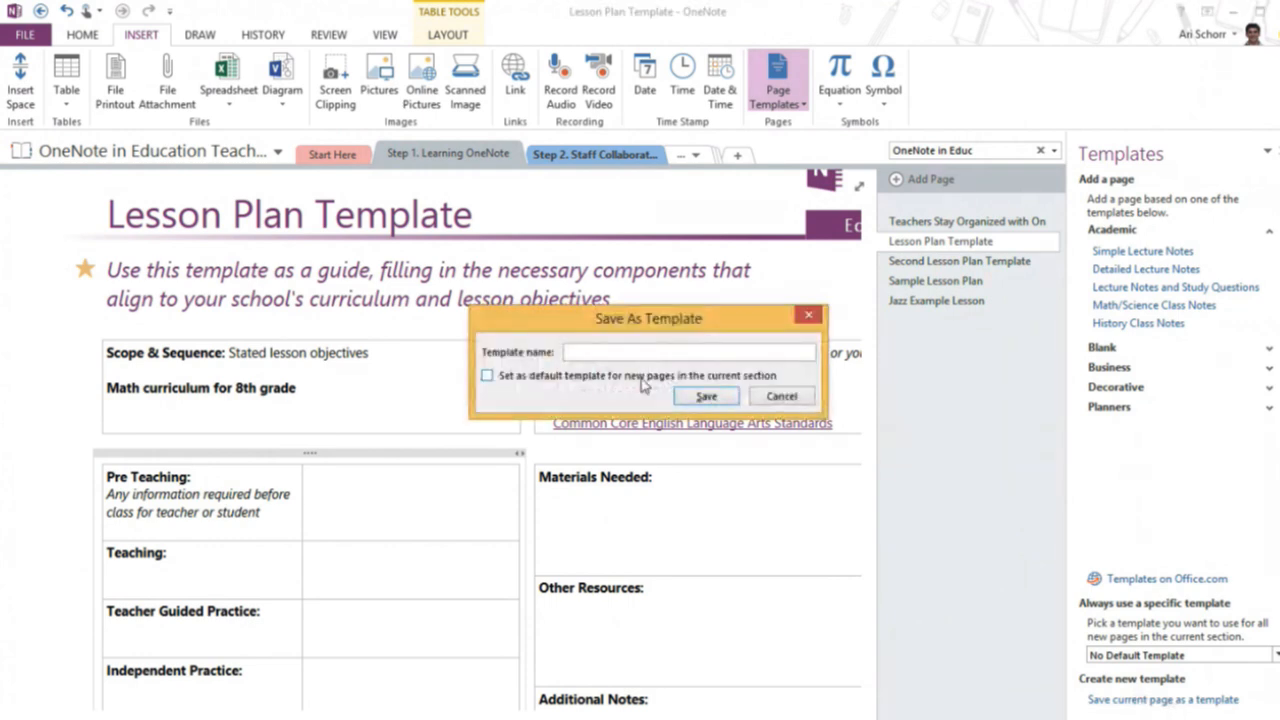
Name it 'Lesson Plan Template' and save it as the section's default template.
text(Lesson P)
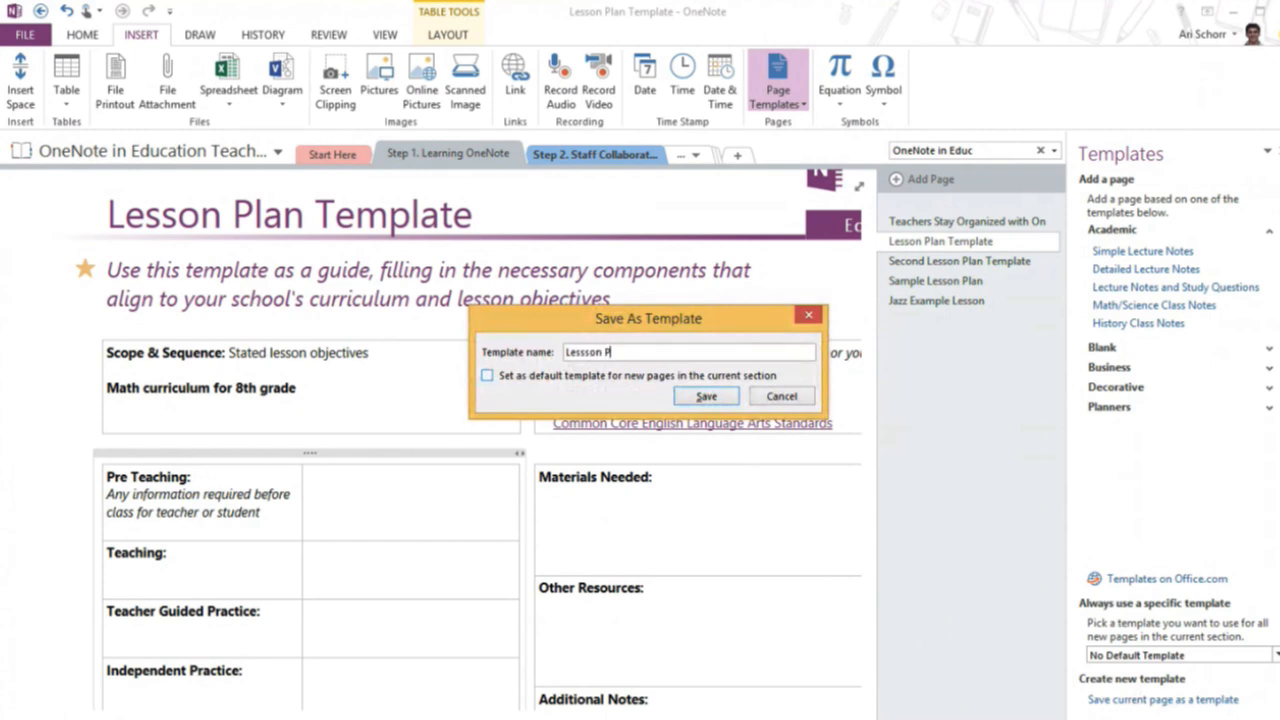
text(Lesson Plan Template)
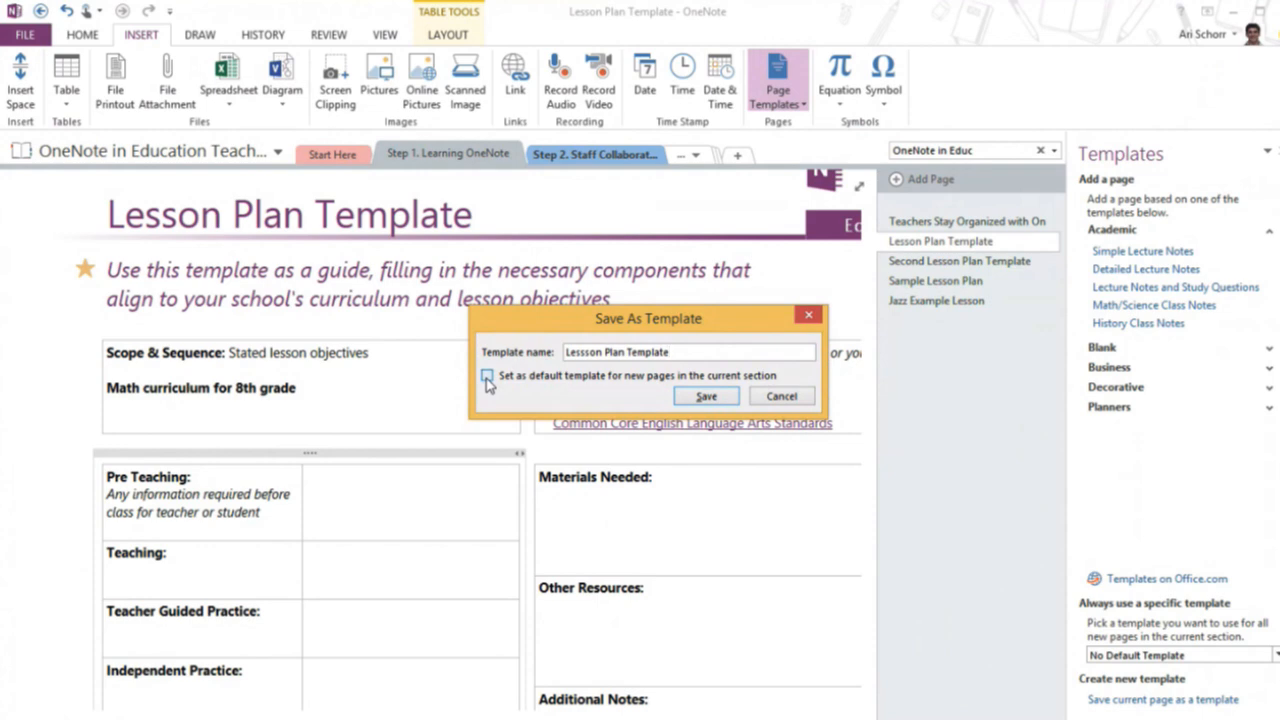
click(704, 396)
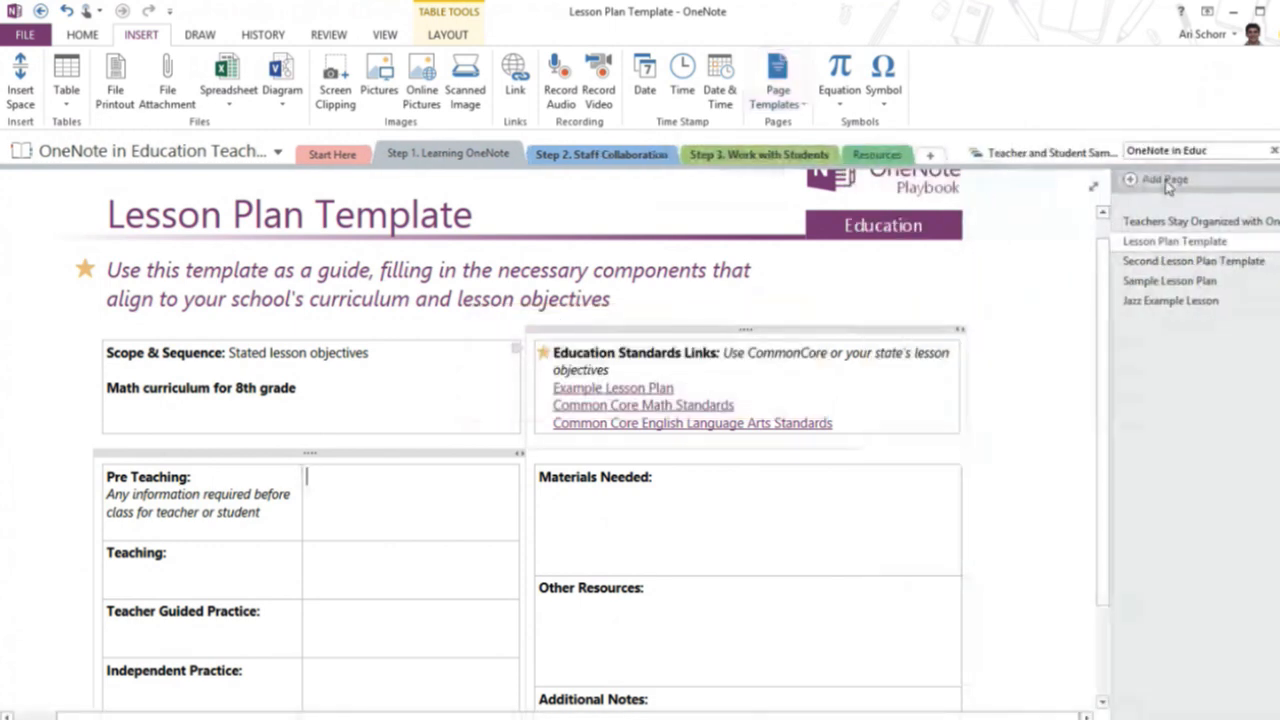
Add pages from the default template titled 'Lesson Plan 1' and 'Lesson Plan 2'.
click(1164, 180)
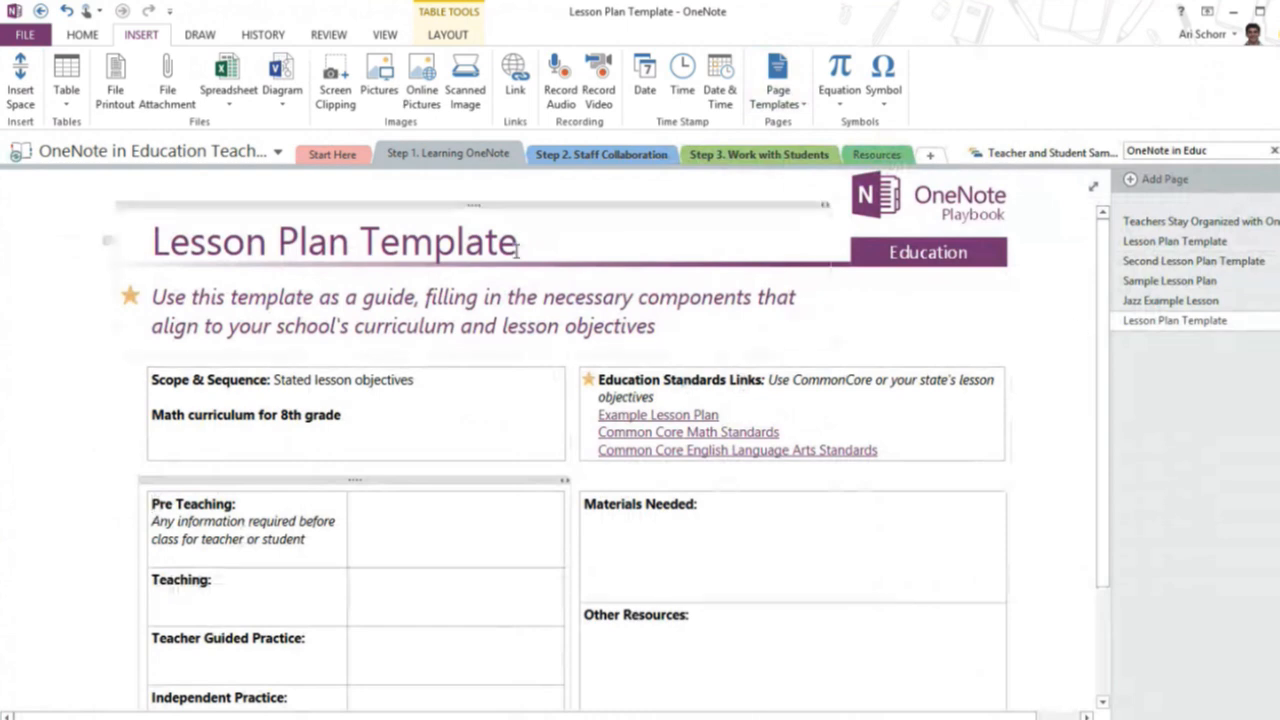
click(516, 242)
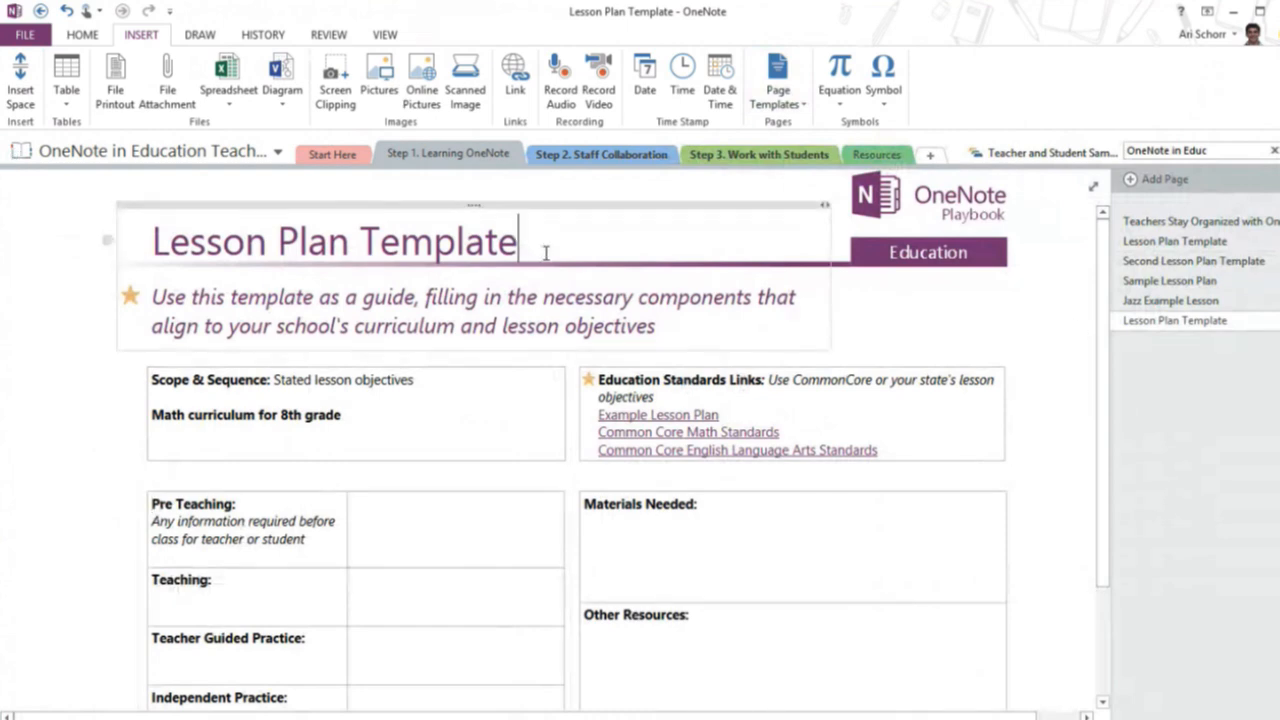
text(Lesson Plan 1)
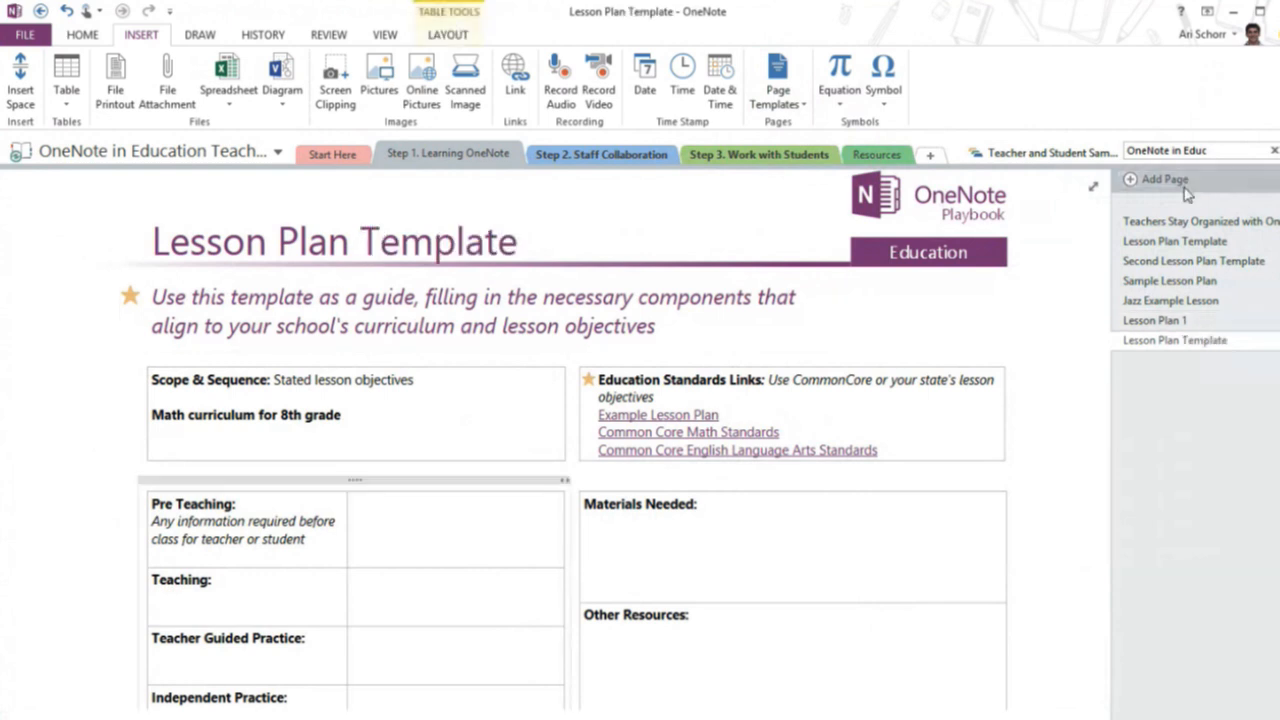
double_click(436, 240)
text(2)
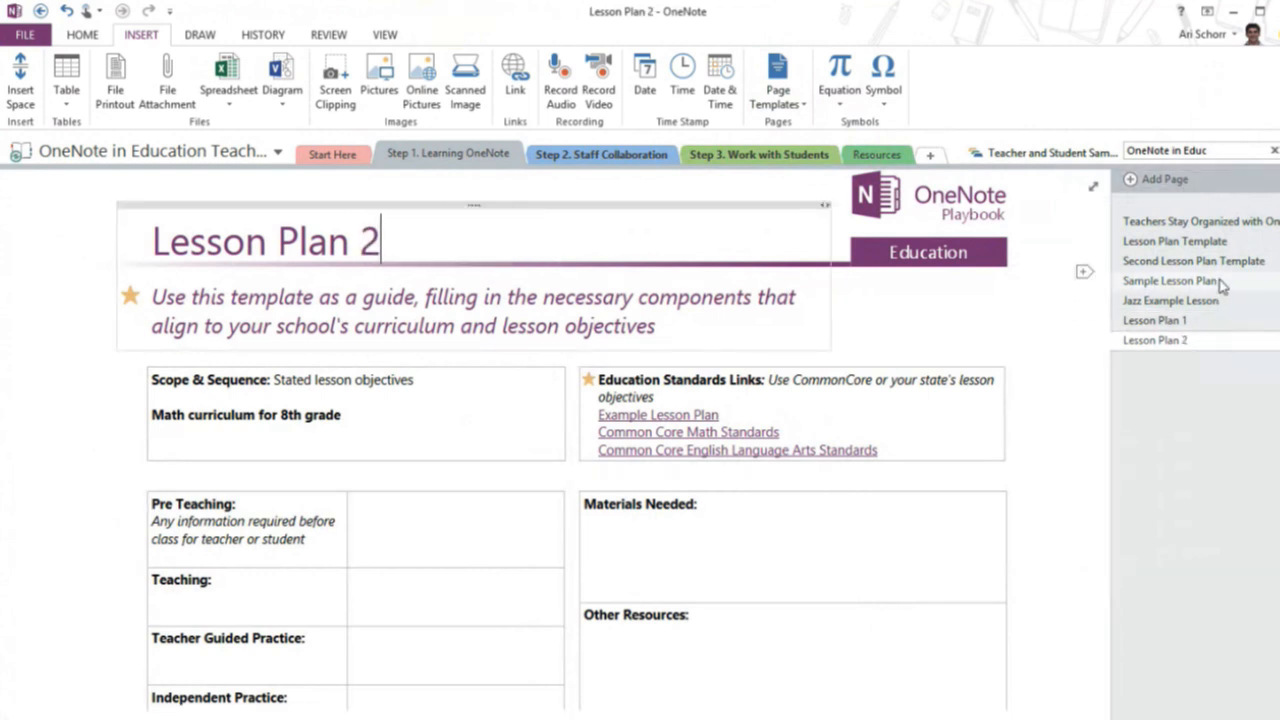
mouse_move(1190, 292)
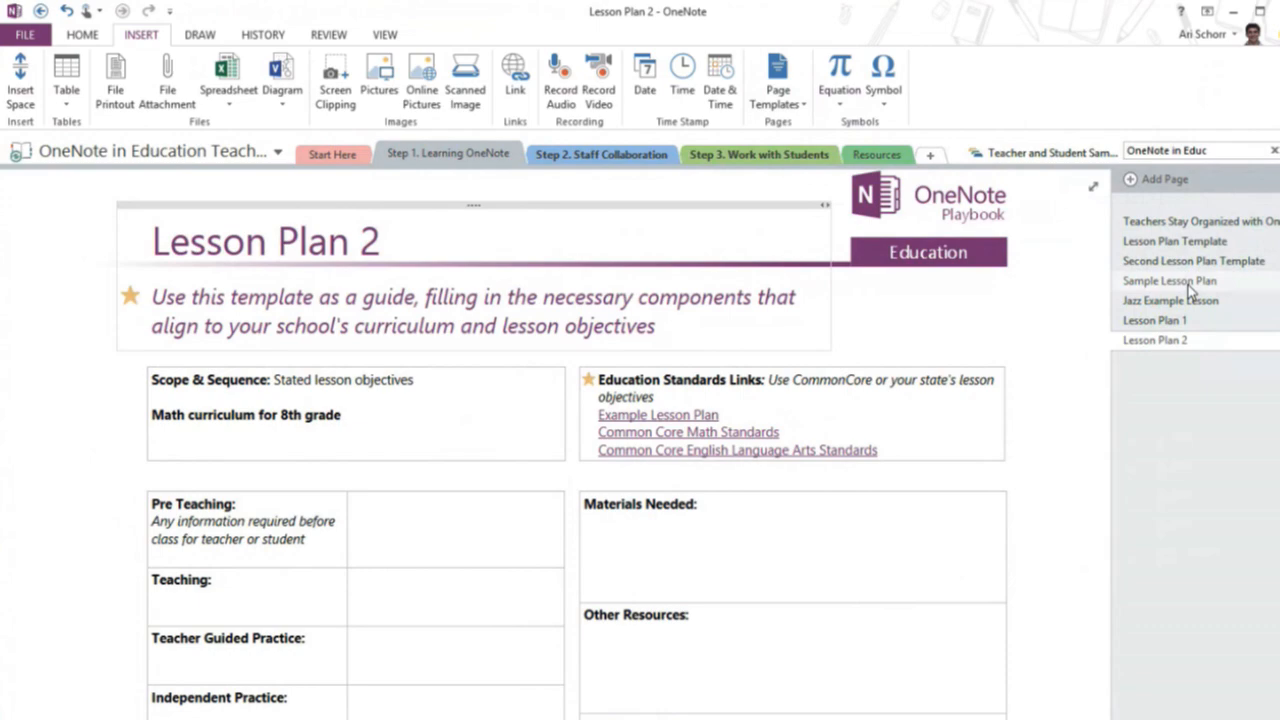
Review the filled-in Sample Lesson Plan page from top to bottom.
click(1168, 280)
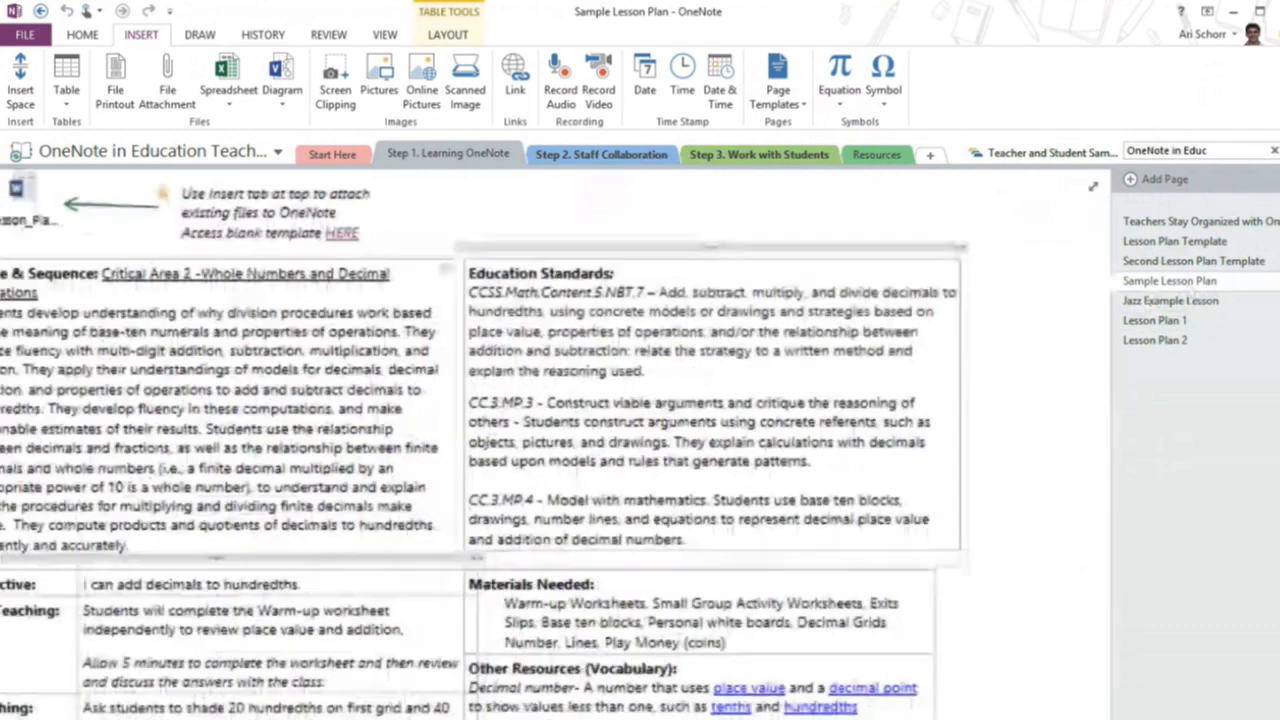
scroll(down, 3)
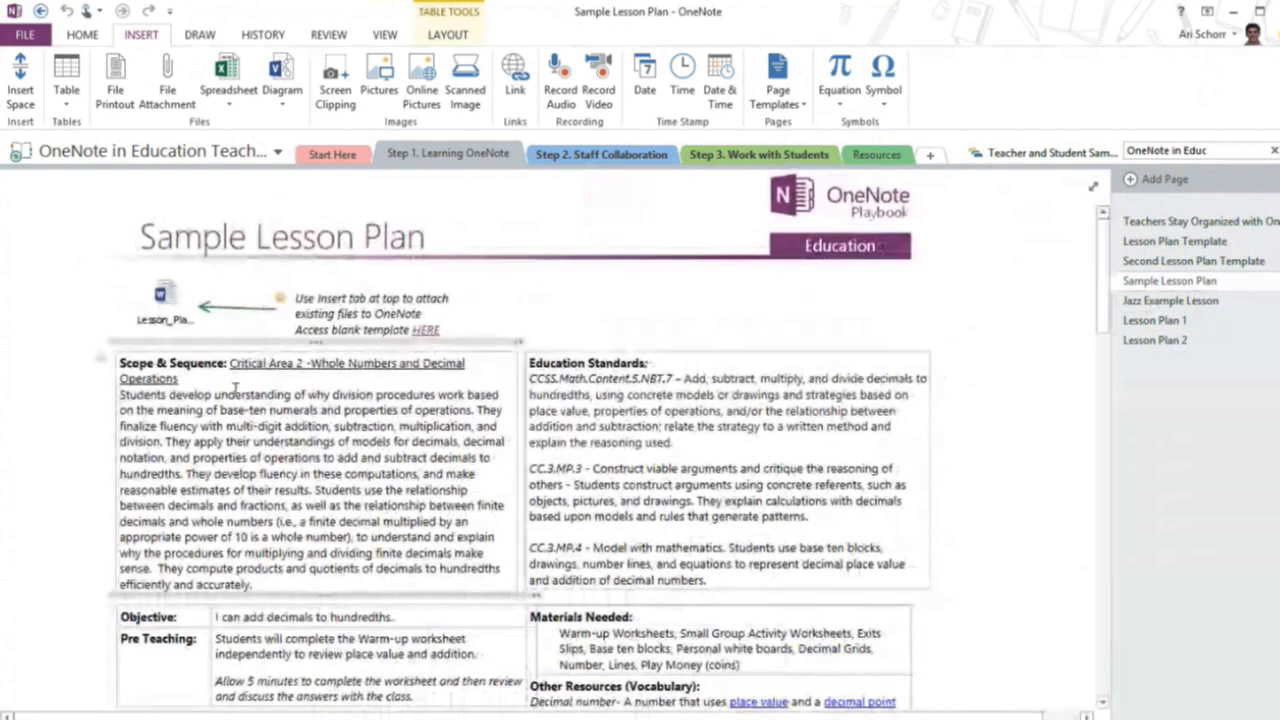
scroll(down, 3)
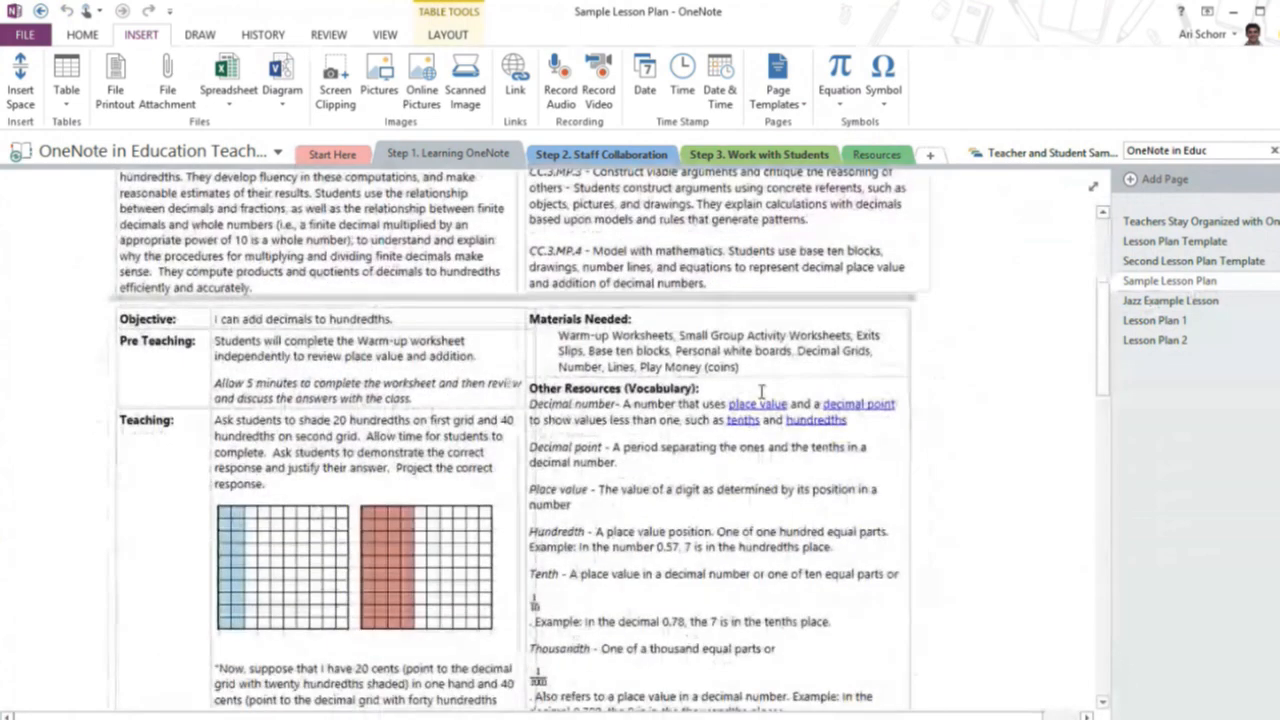
scroll(down, 3)
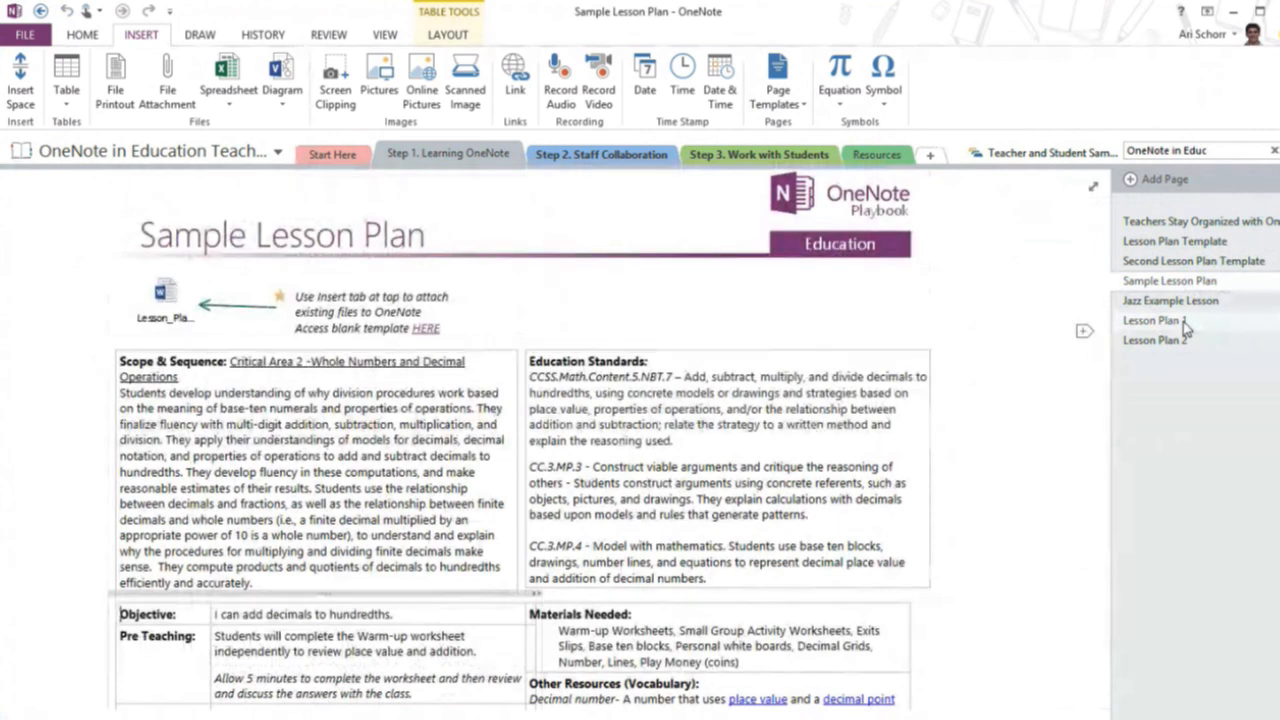
Compare Lesson Plan 1 with the sample, then return to the Lesson Plan Template page.
click(1156, 320)
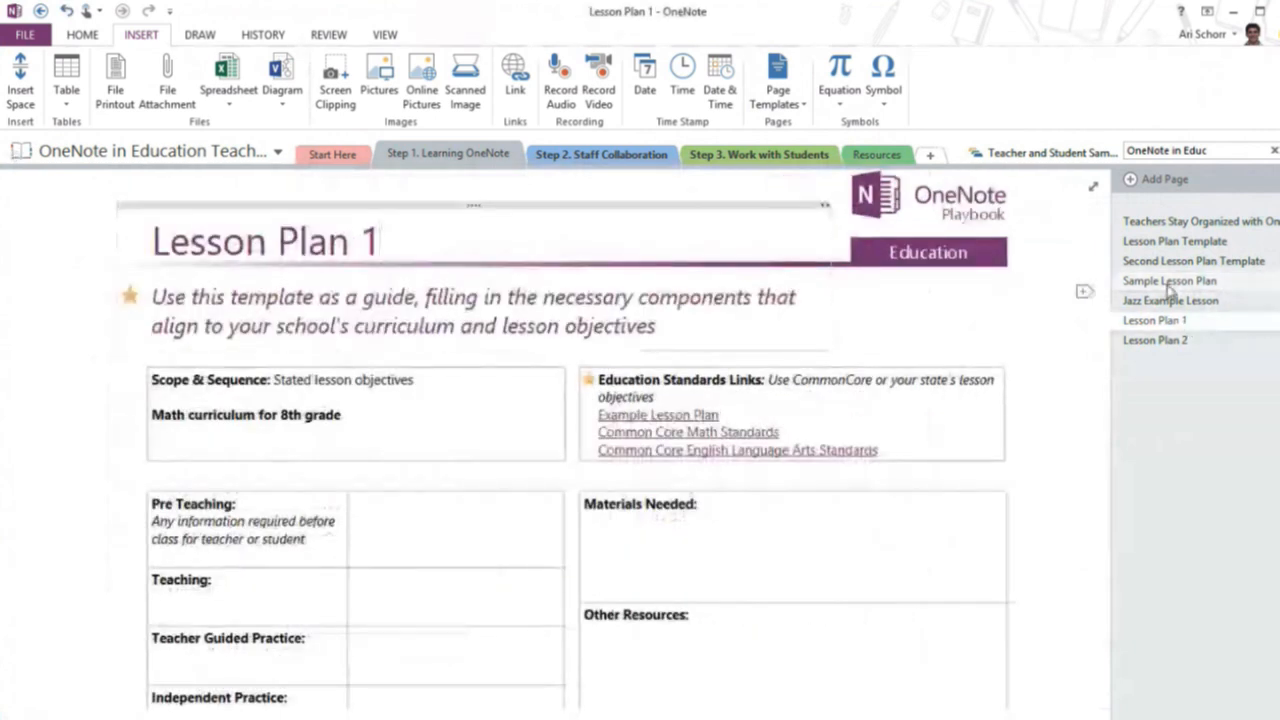
click(1168, 280)
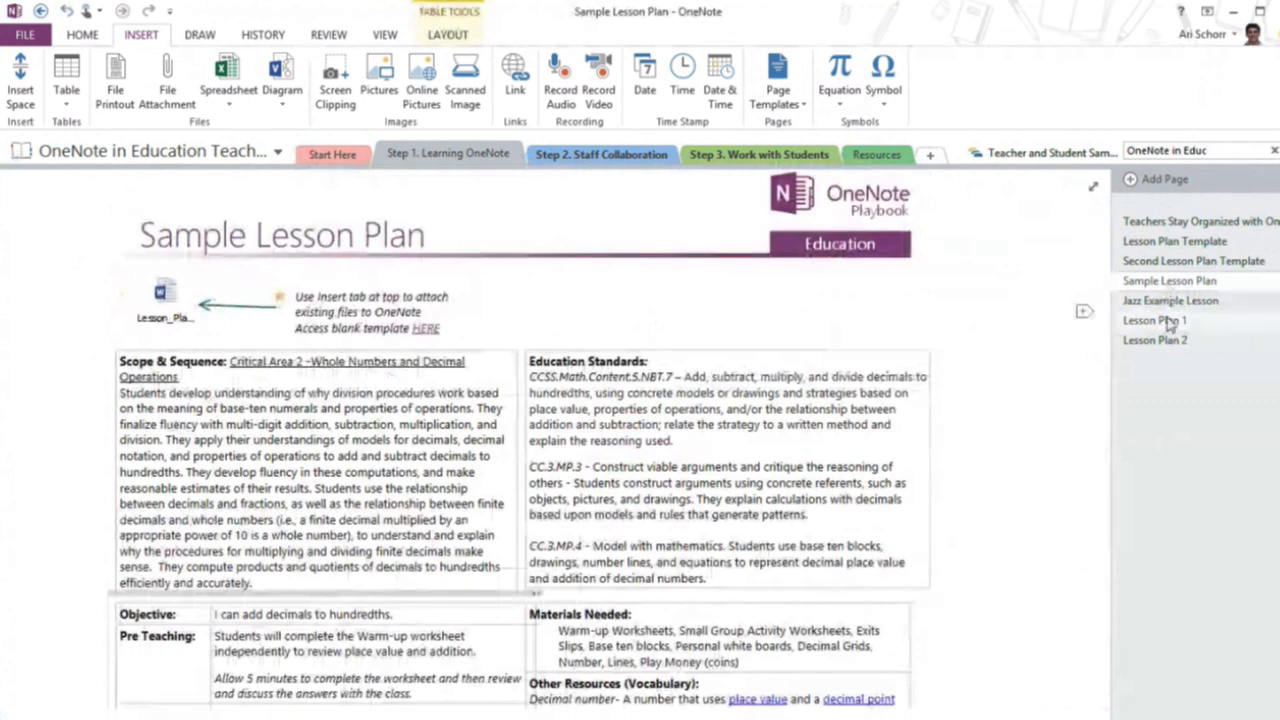
click(1174, 240)
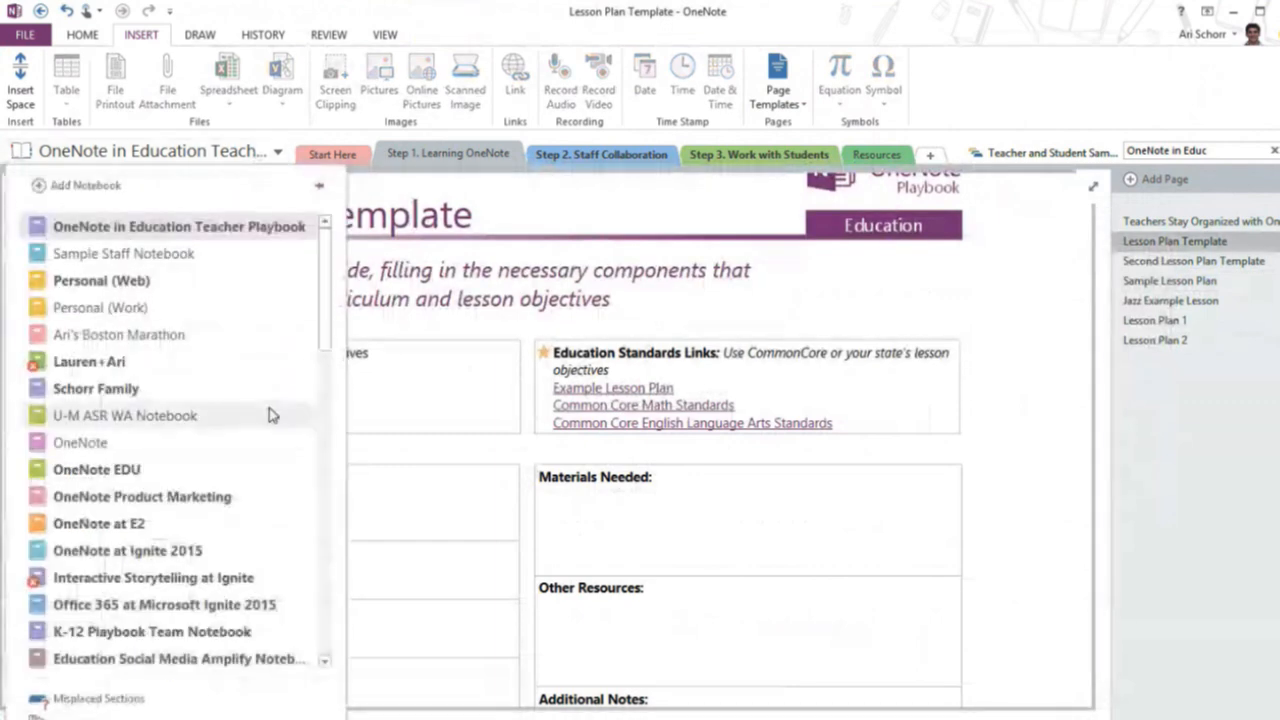
Switch to the Sample Staff Notebook and view its 8th Grade Math Lesson Plans section.
click(124, 252)
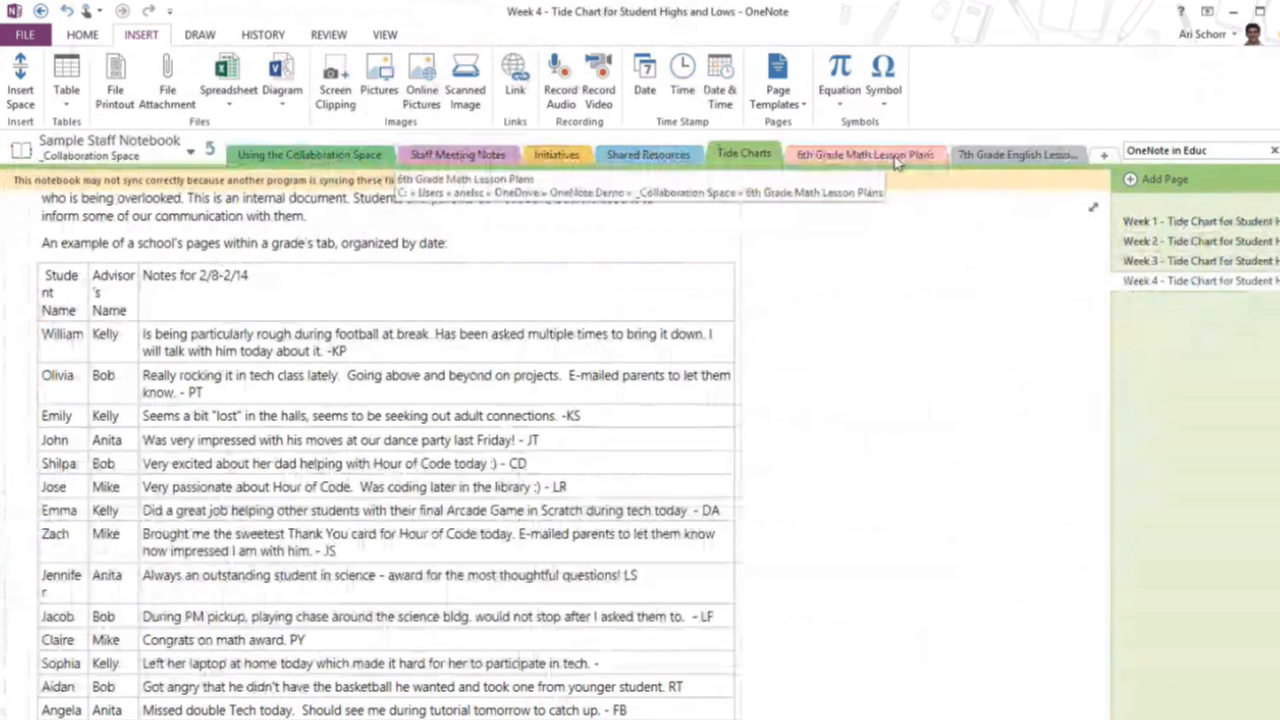
click(864, 154)
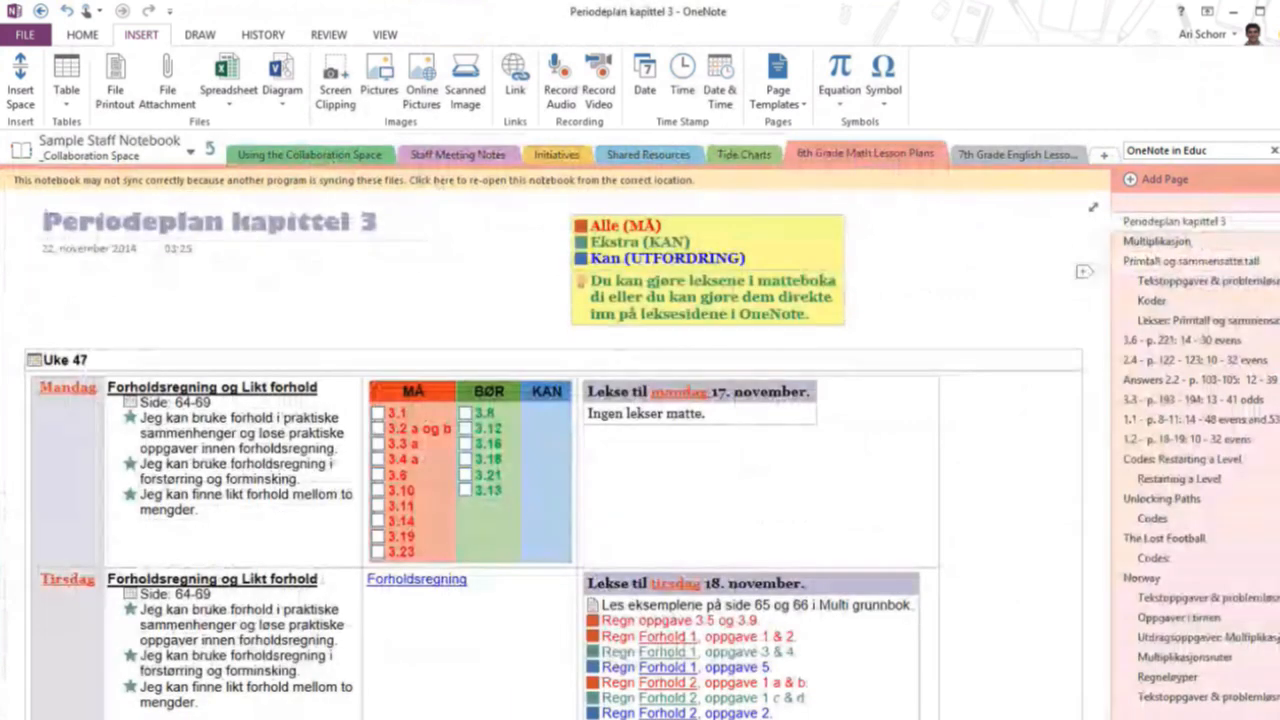
mouse_move(1164, 180)
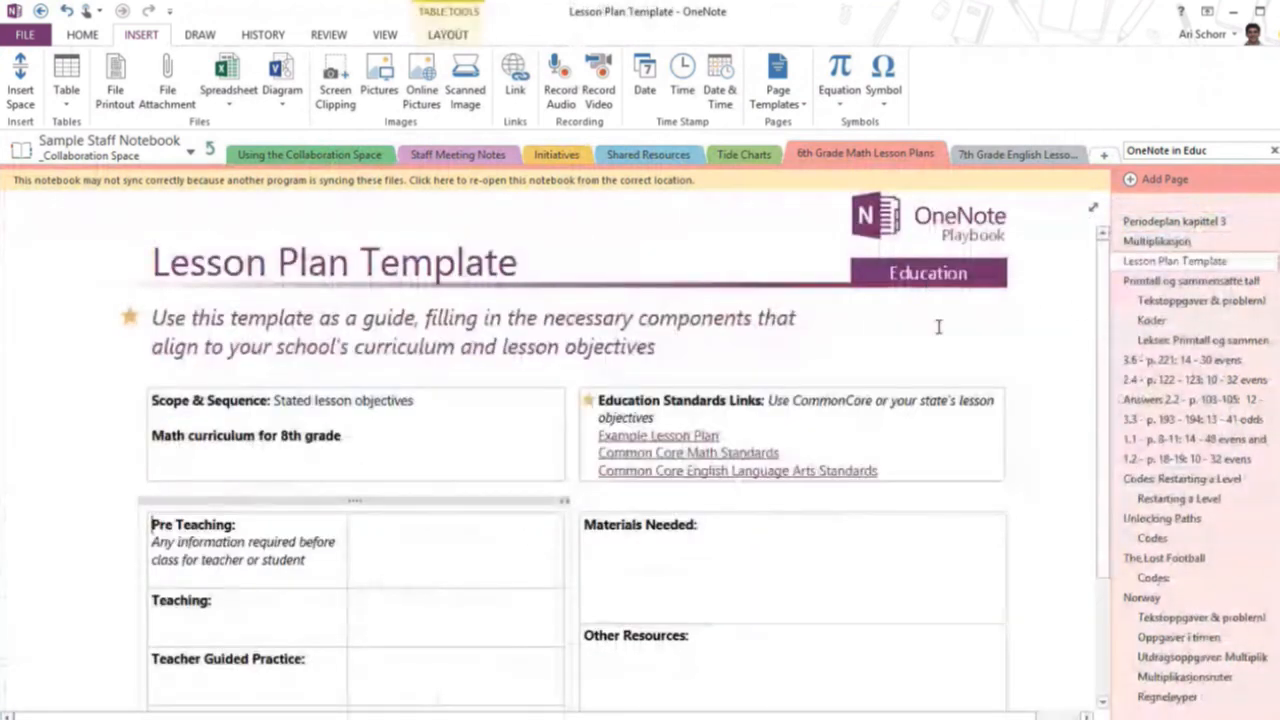
scroll(down, 3)
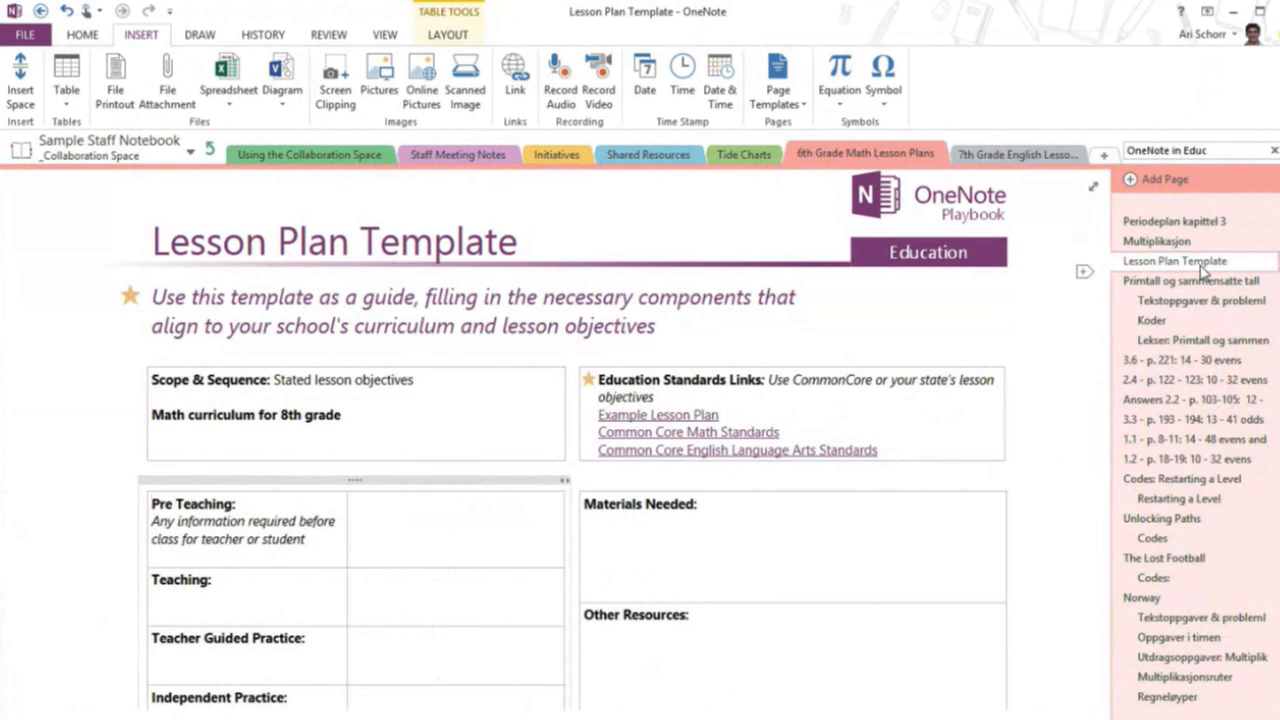
mouse_move(744, 154)
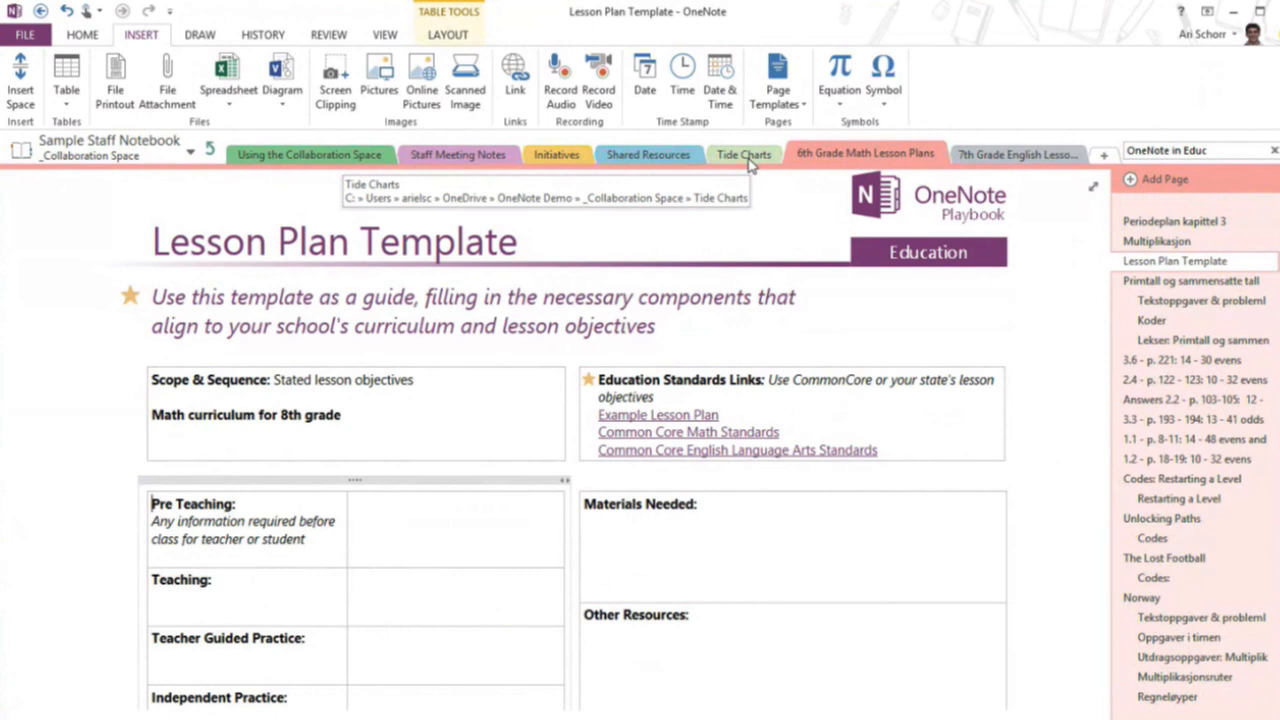
mouse_move(744, 154)
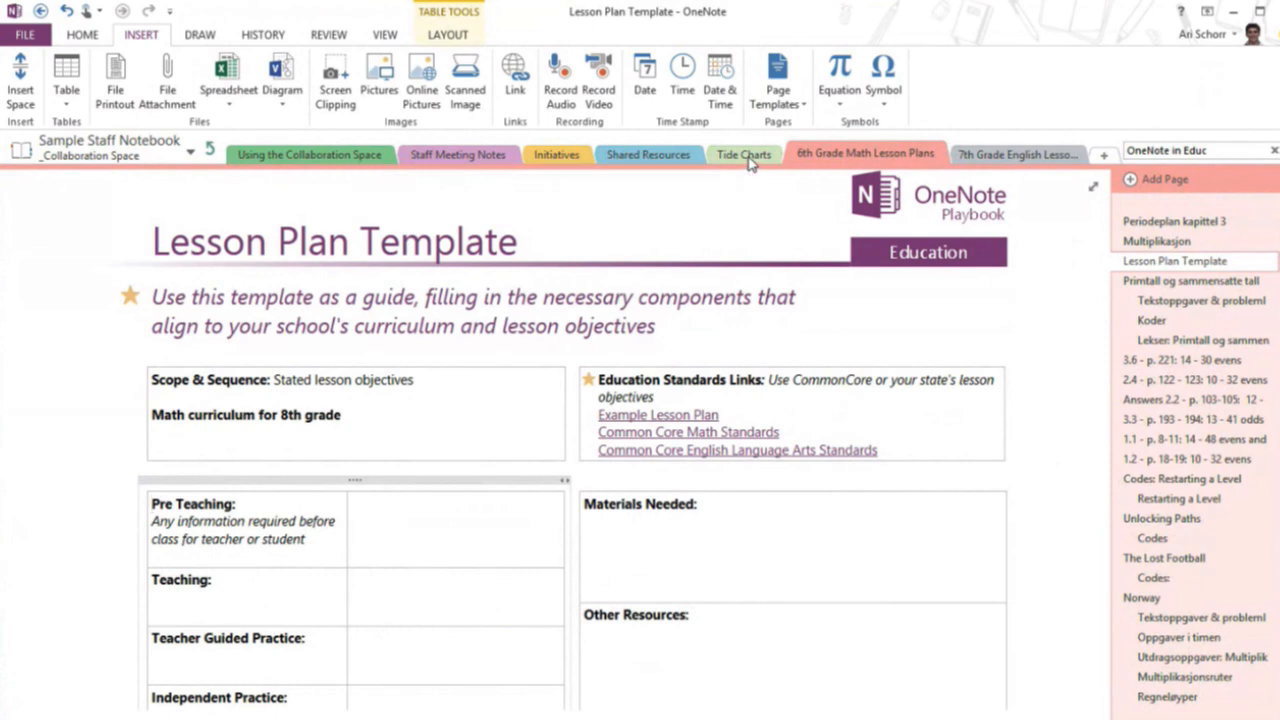
Switch to the Tide Charts section and look through the Week 4 Tide Chart page.
click(744, 154)
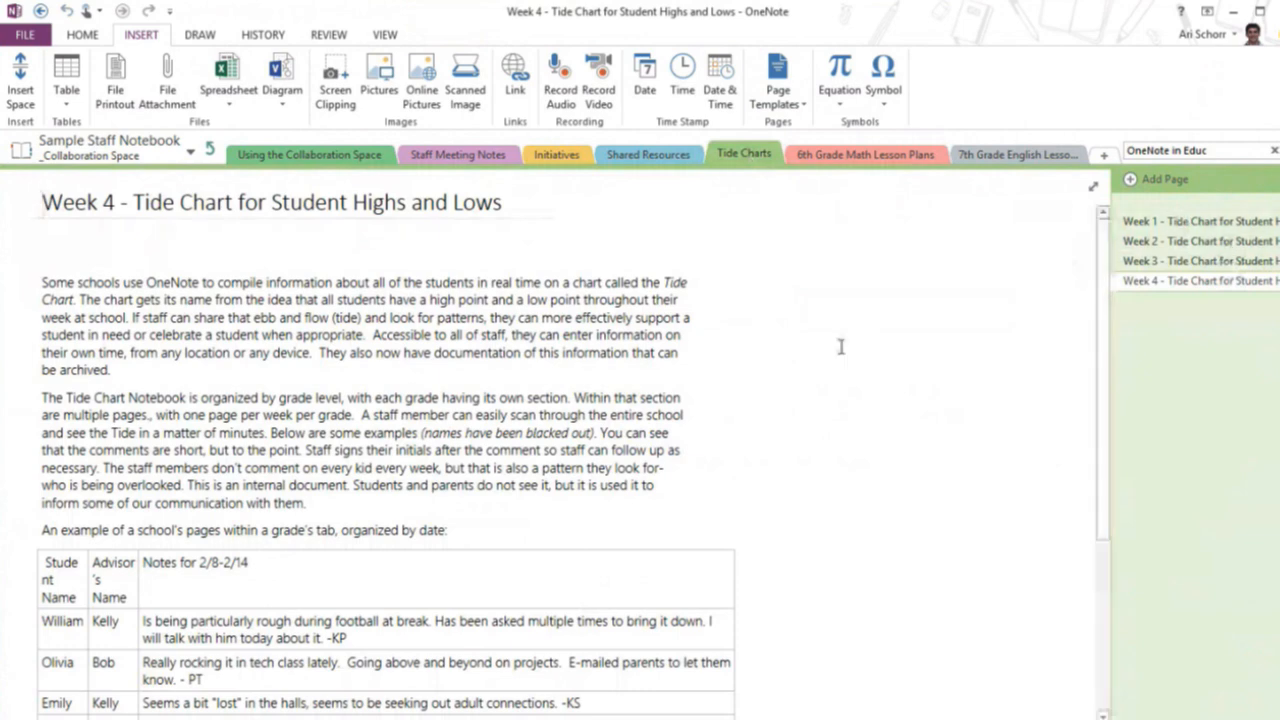
scroll(down, 3)
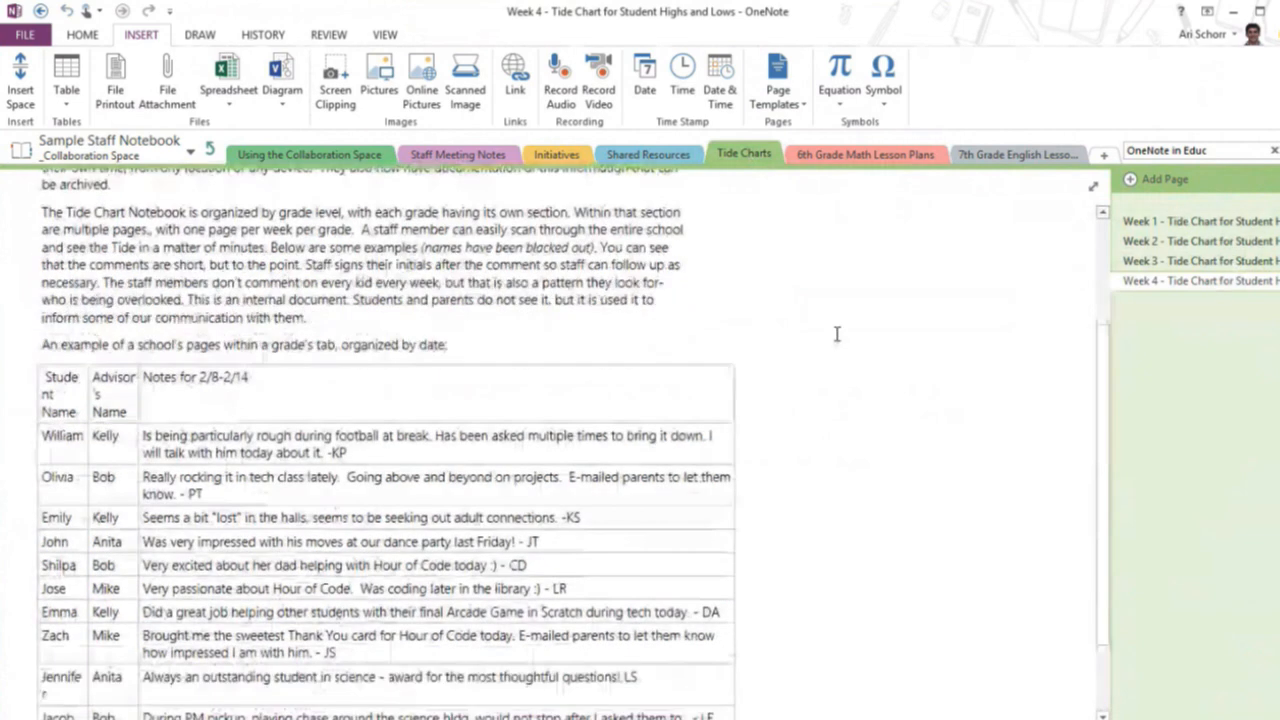
scroll(down, 3)
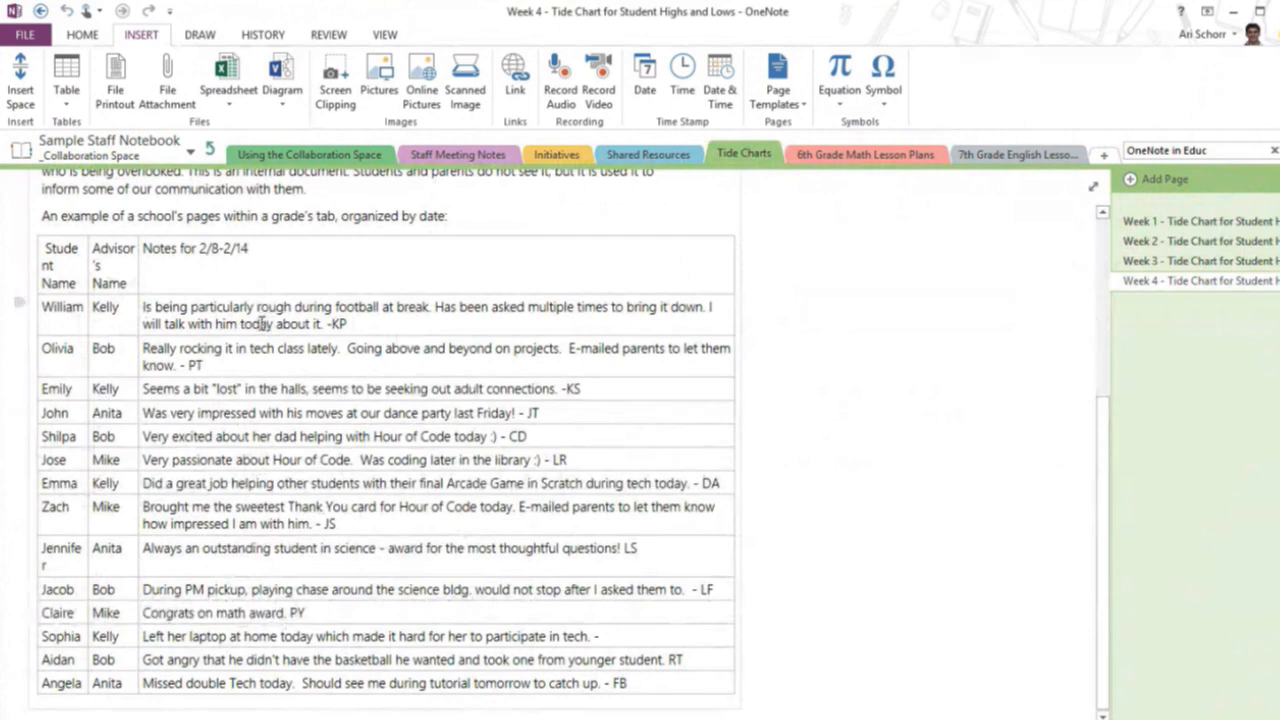
mouse_move(116, 336)
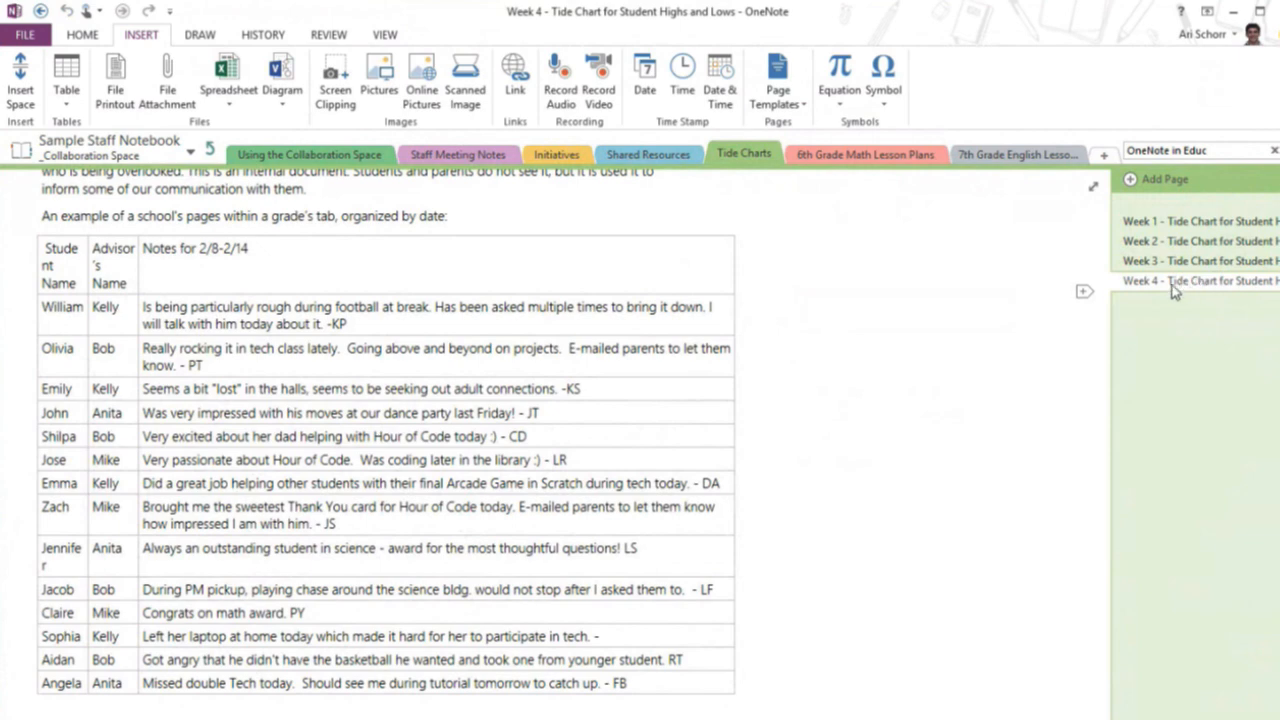
mouse_move(1176, 290)
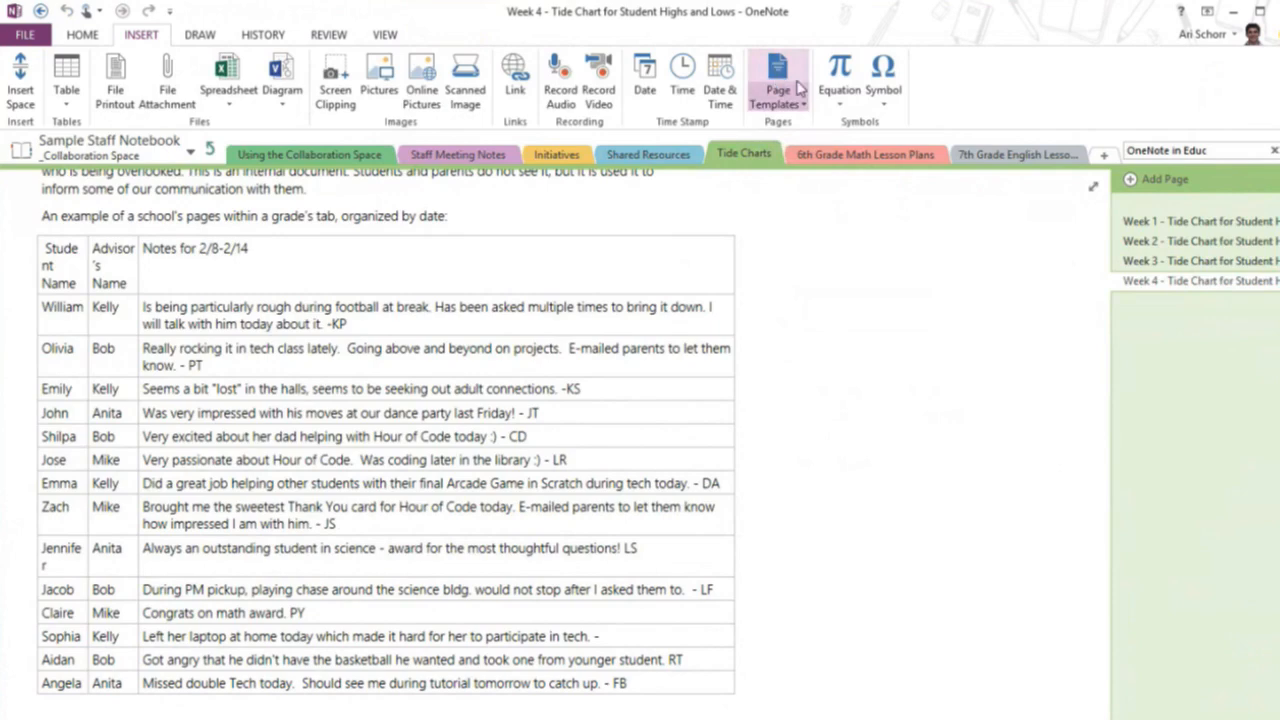
Save the Week 4 page as 'Tide Charts Template', set as the section default.
click(778, 80)
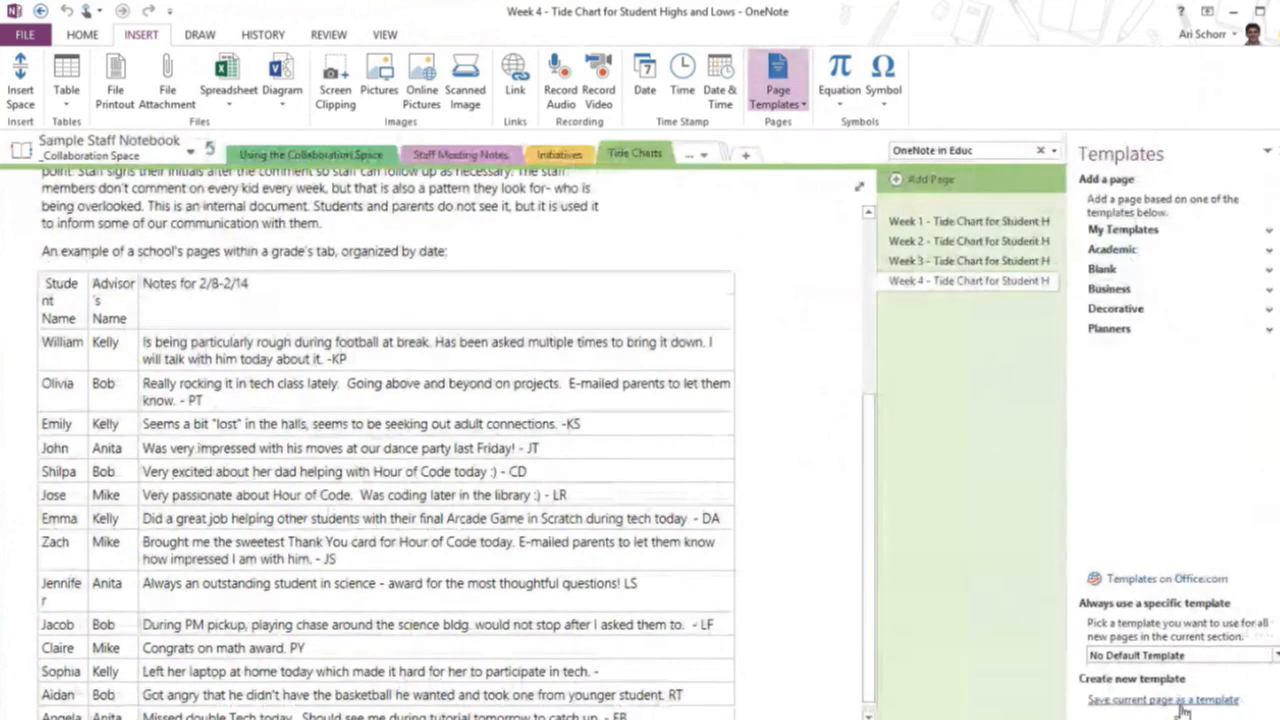
click(1164, 700)
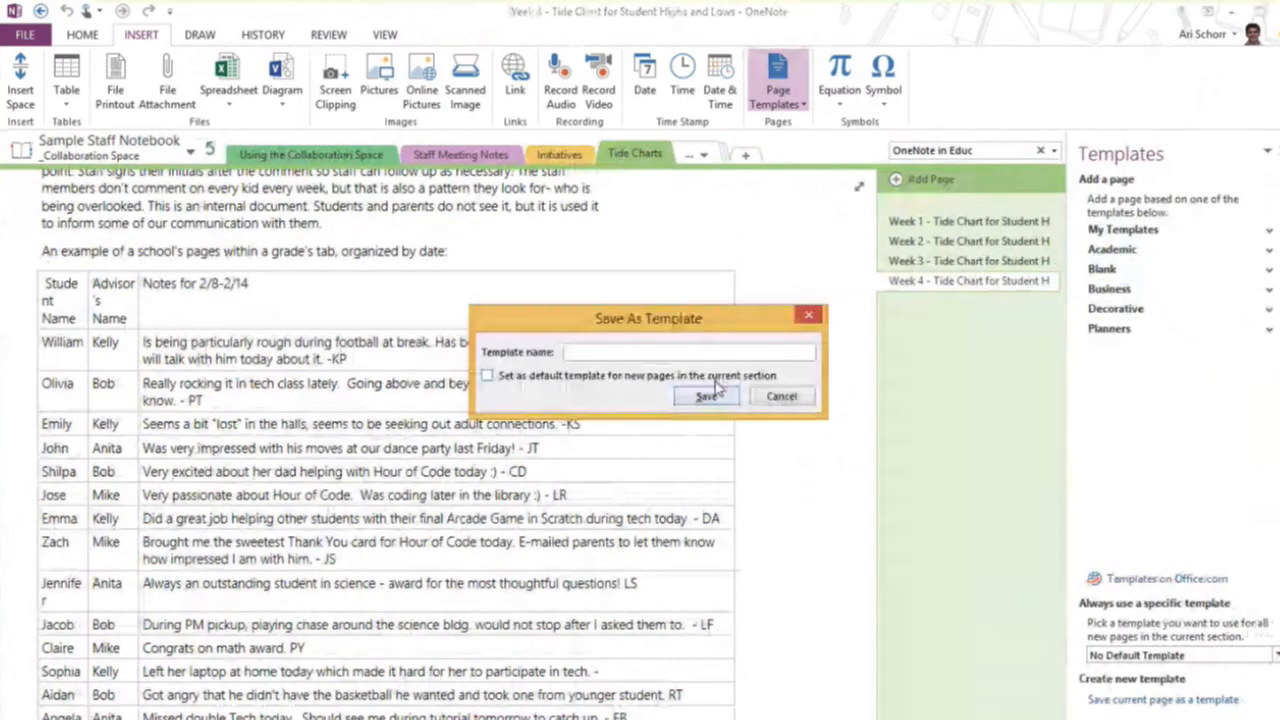
text(Tide Charts Template)
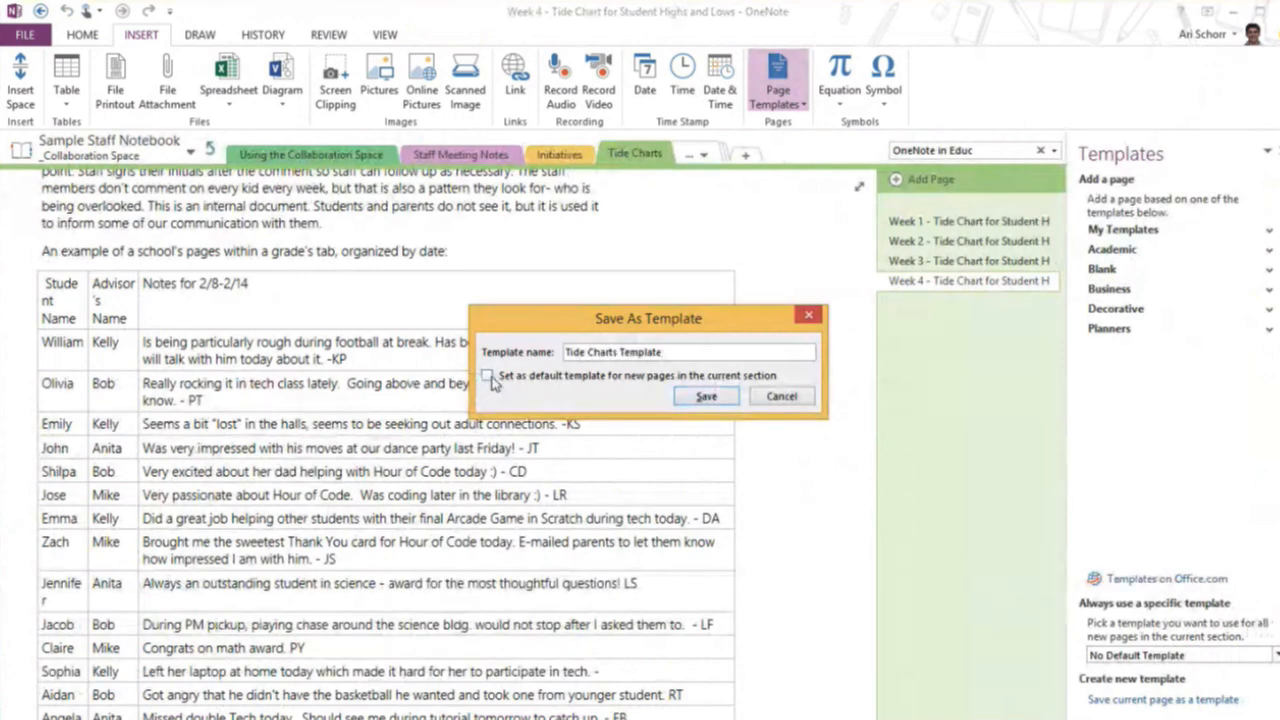
click(704, 396)
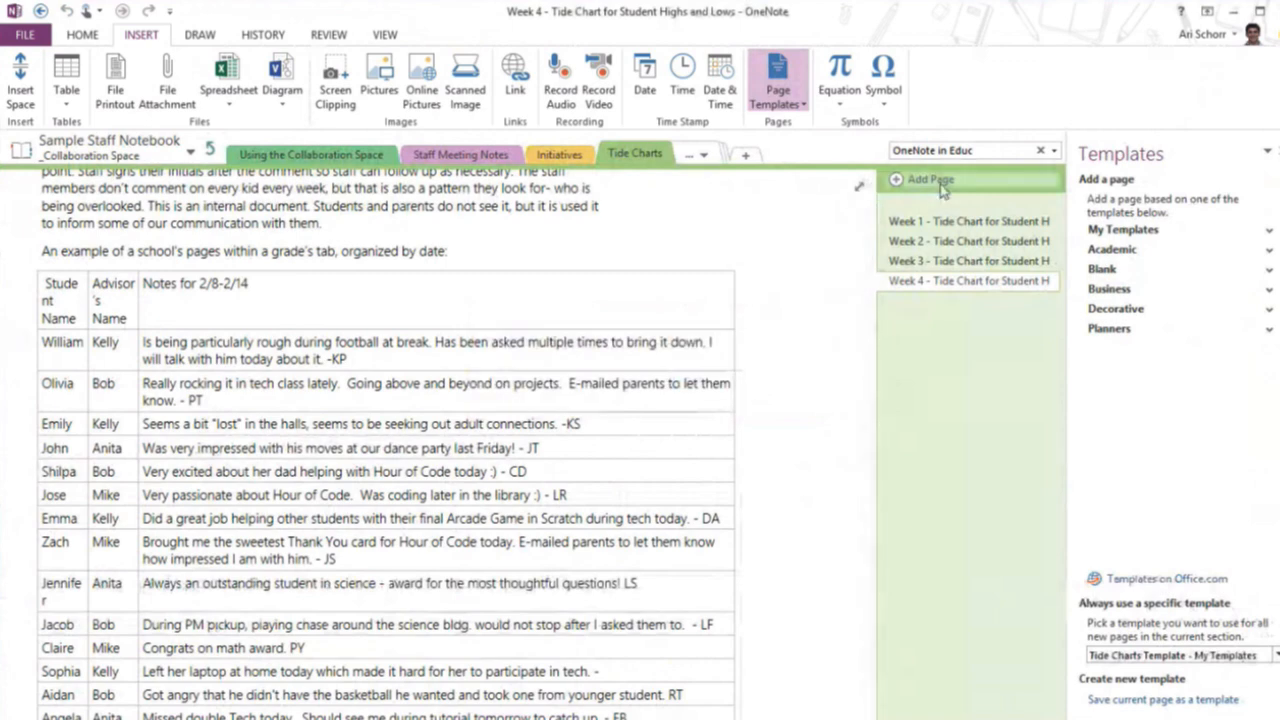
mouse_move(930, 180)
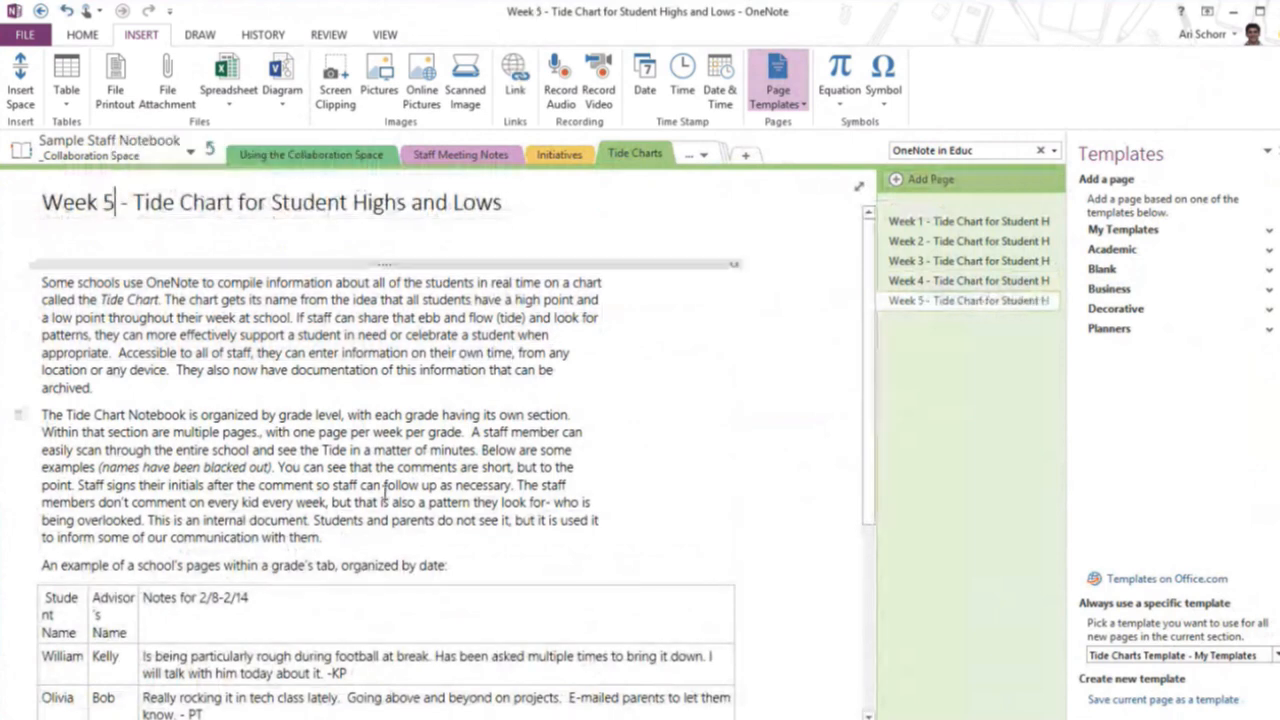
Update the new Week 5 page's notes header toward the 2/15-2/21 date range.
scroll(down, 3)
text(15)
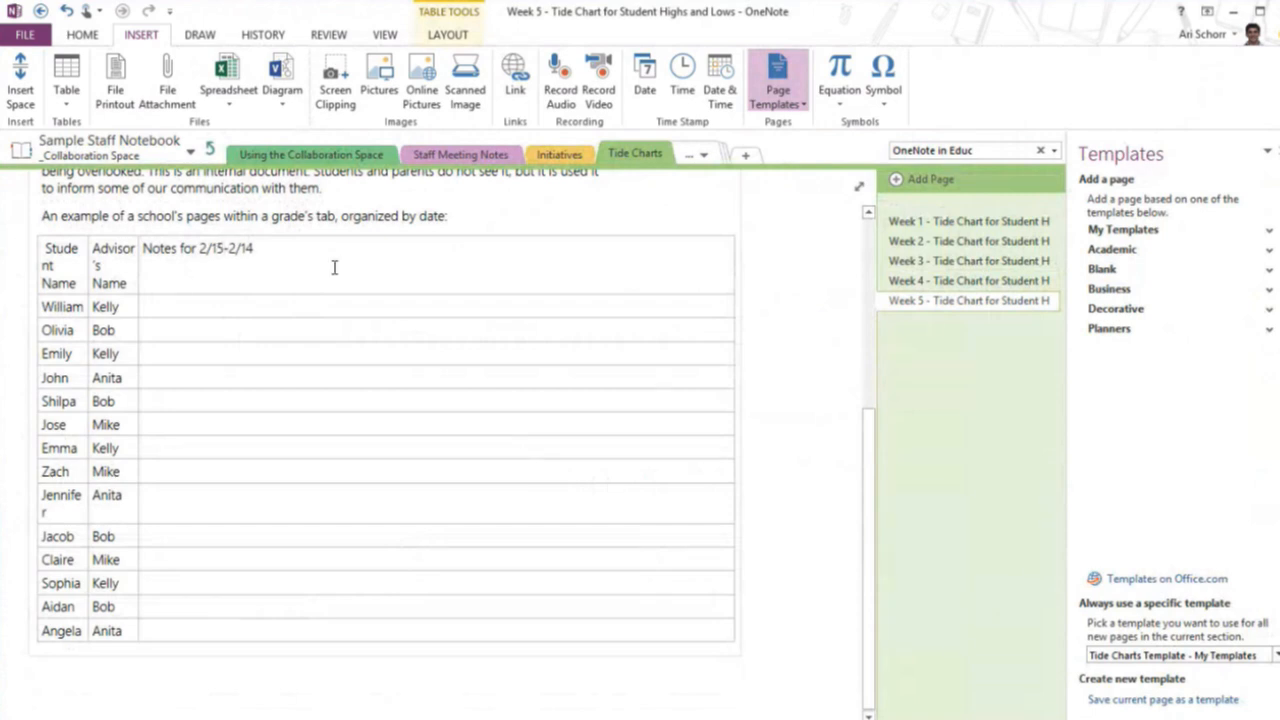
key(BackSpace)
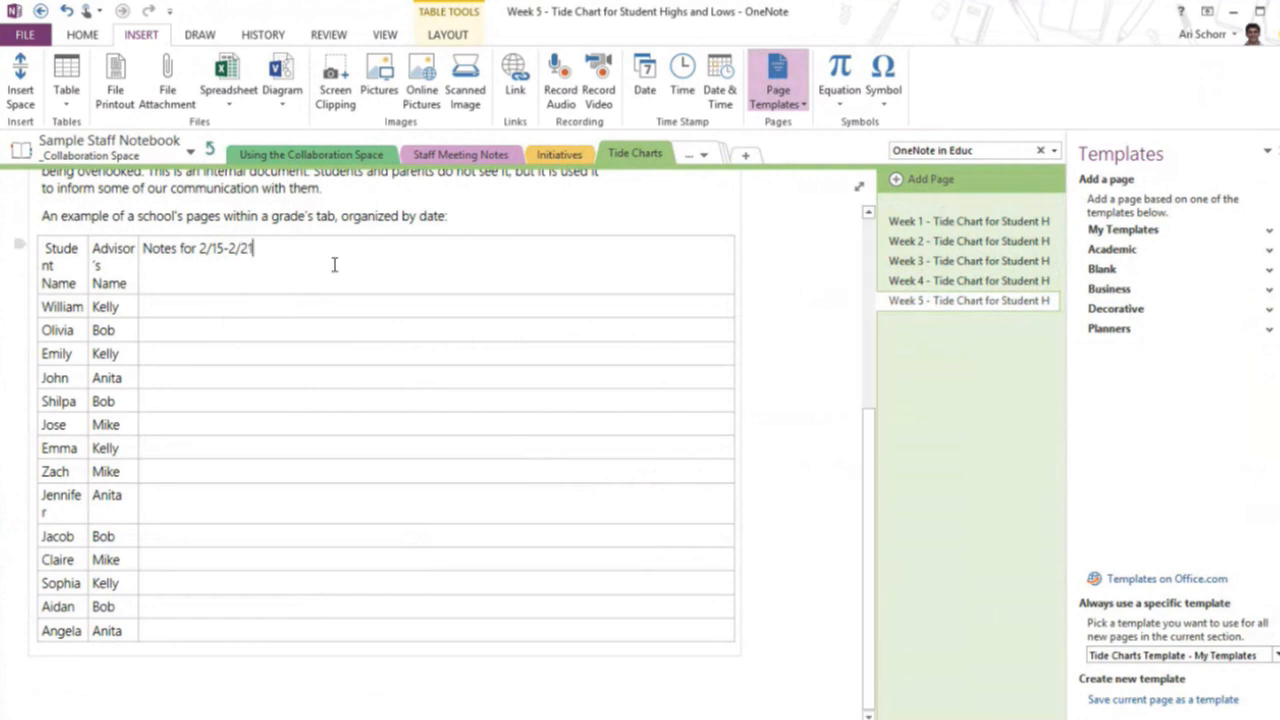
mouse_move(192, 616)
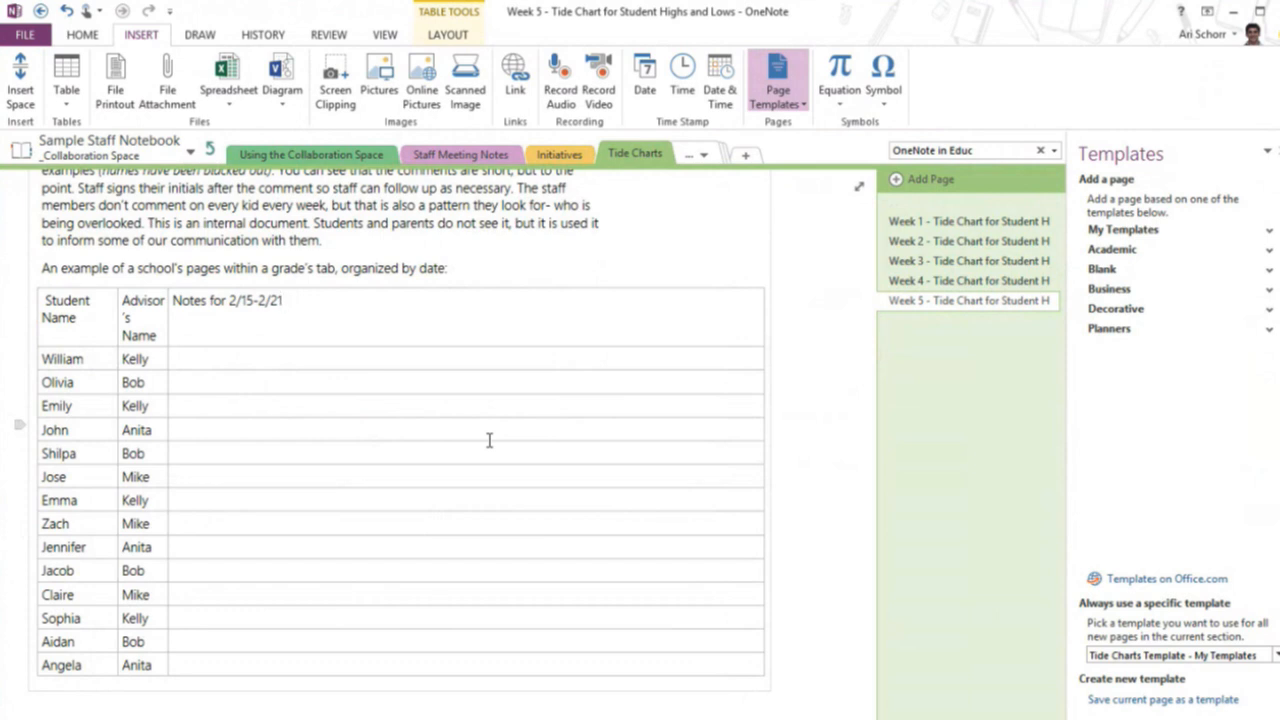
mouse_move(460, 154)
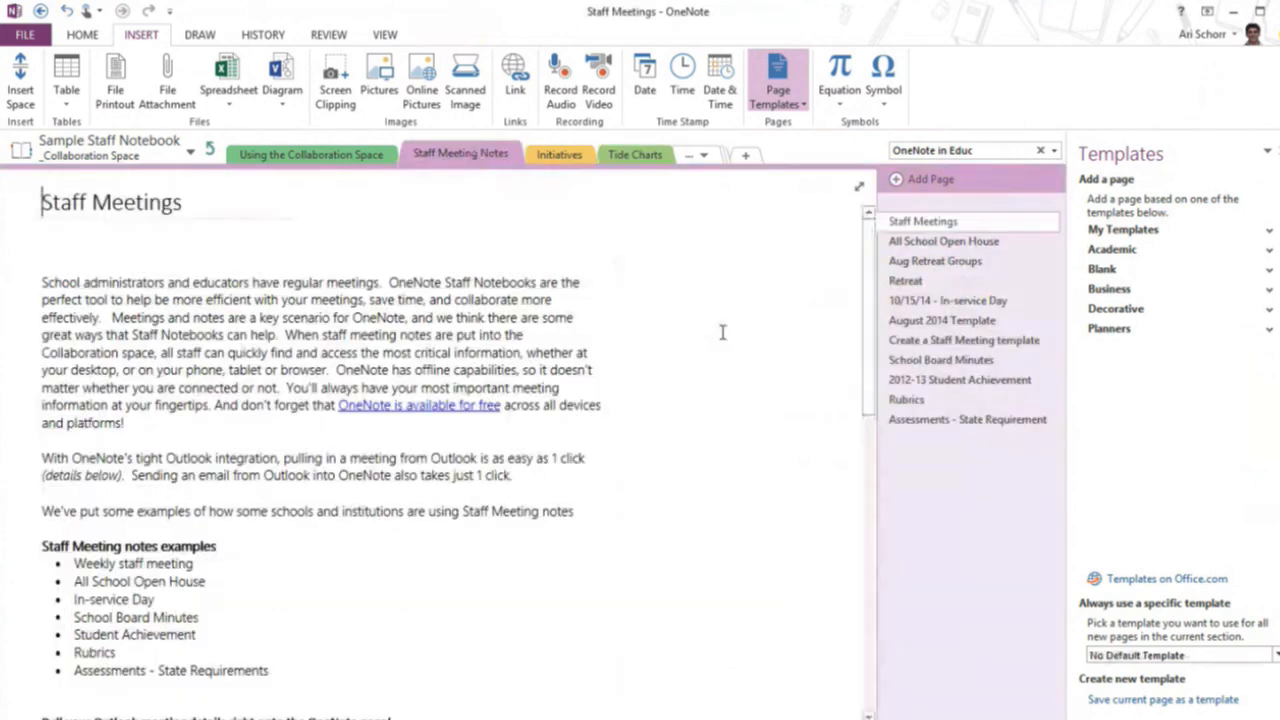
View the August 2014 Template page, then the Create a Staff Meeting template page.
click(940, 320)
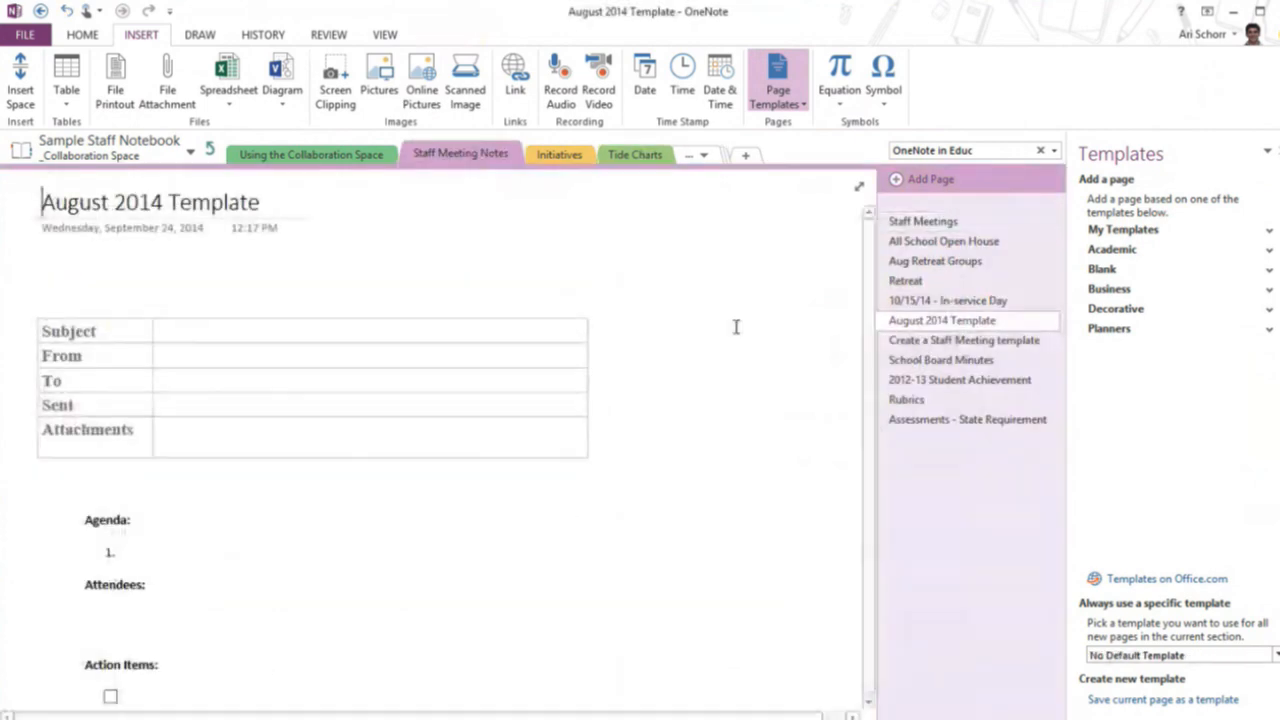
mouse_move(628, 440)
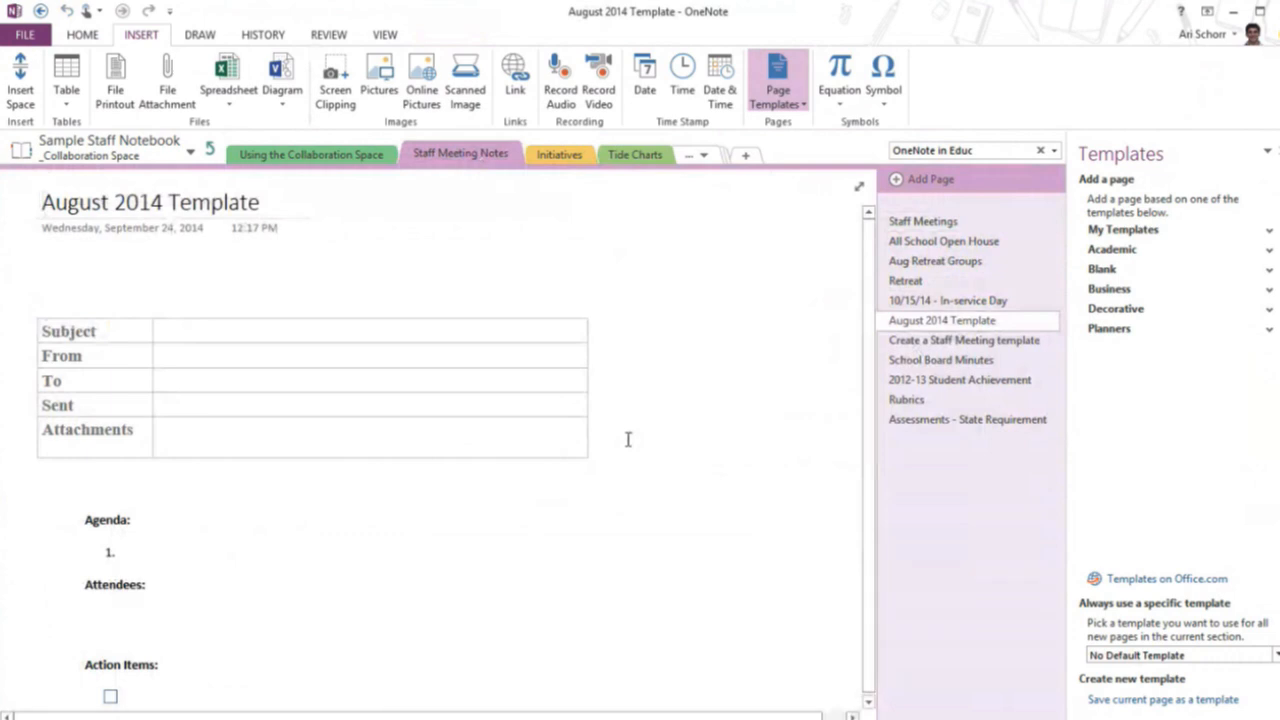
mouse_move(632, 444)
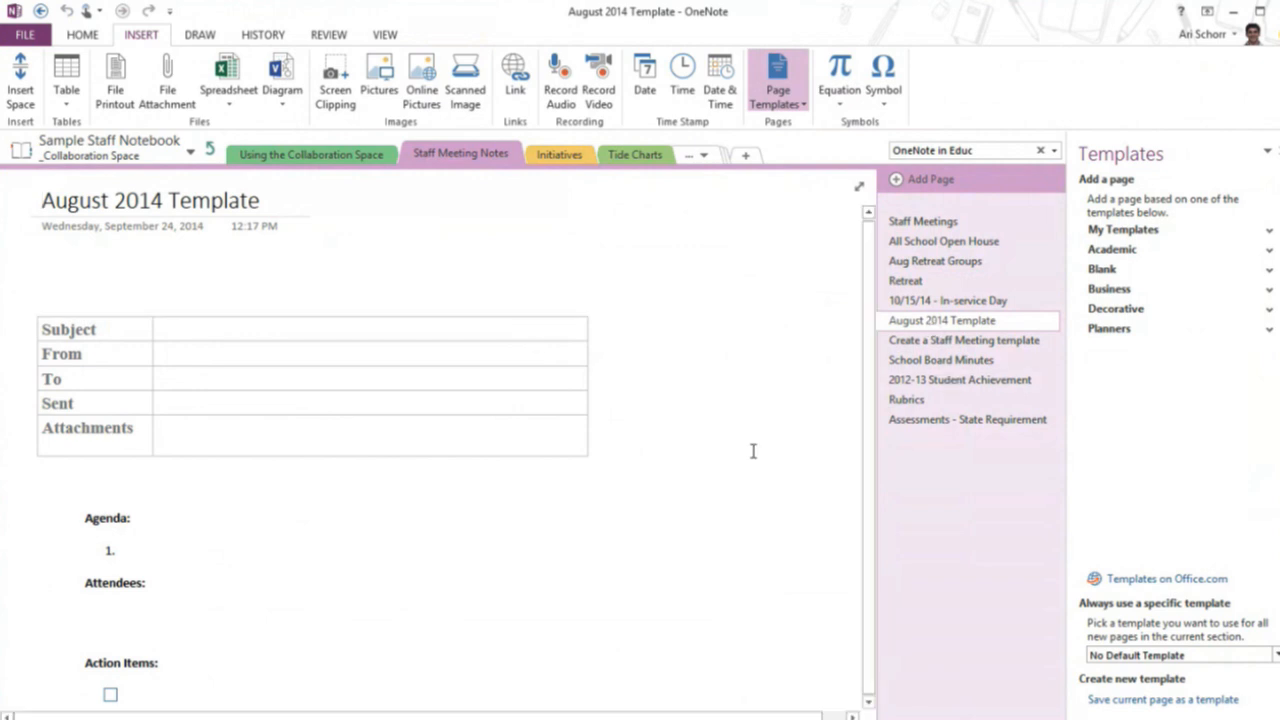
click(44, 200)
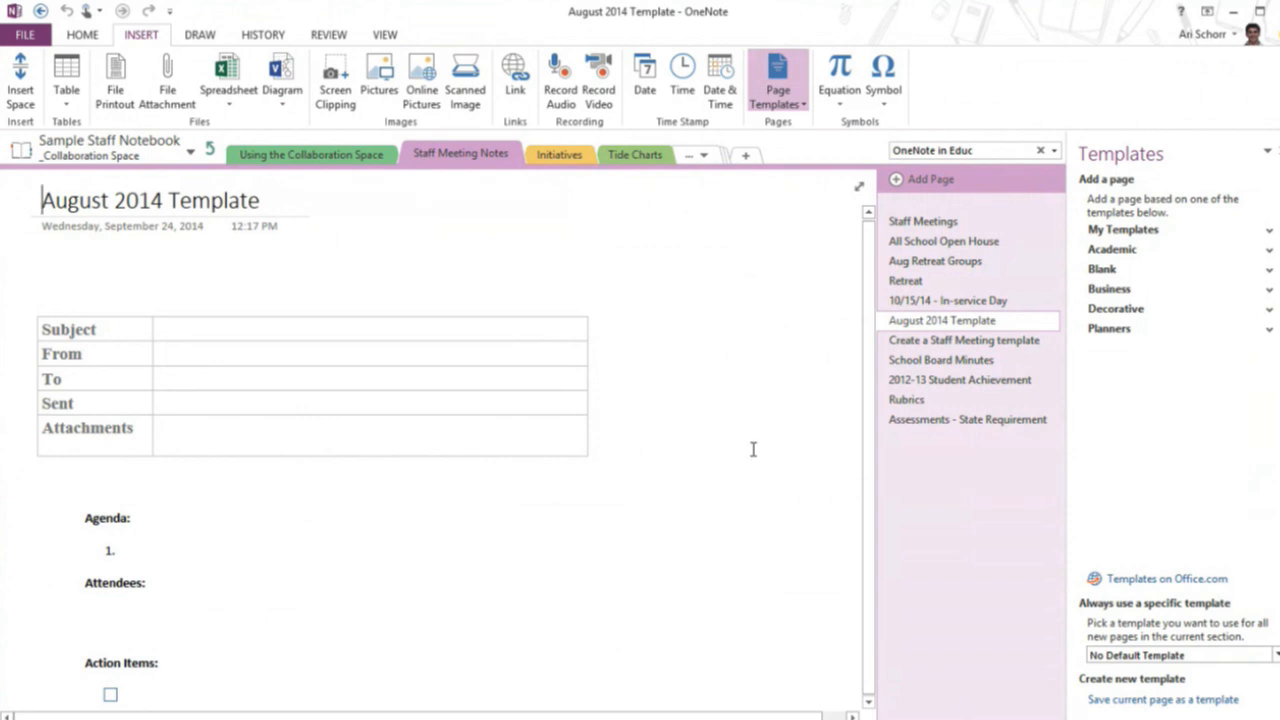
mouse_move(728, 454)
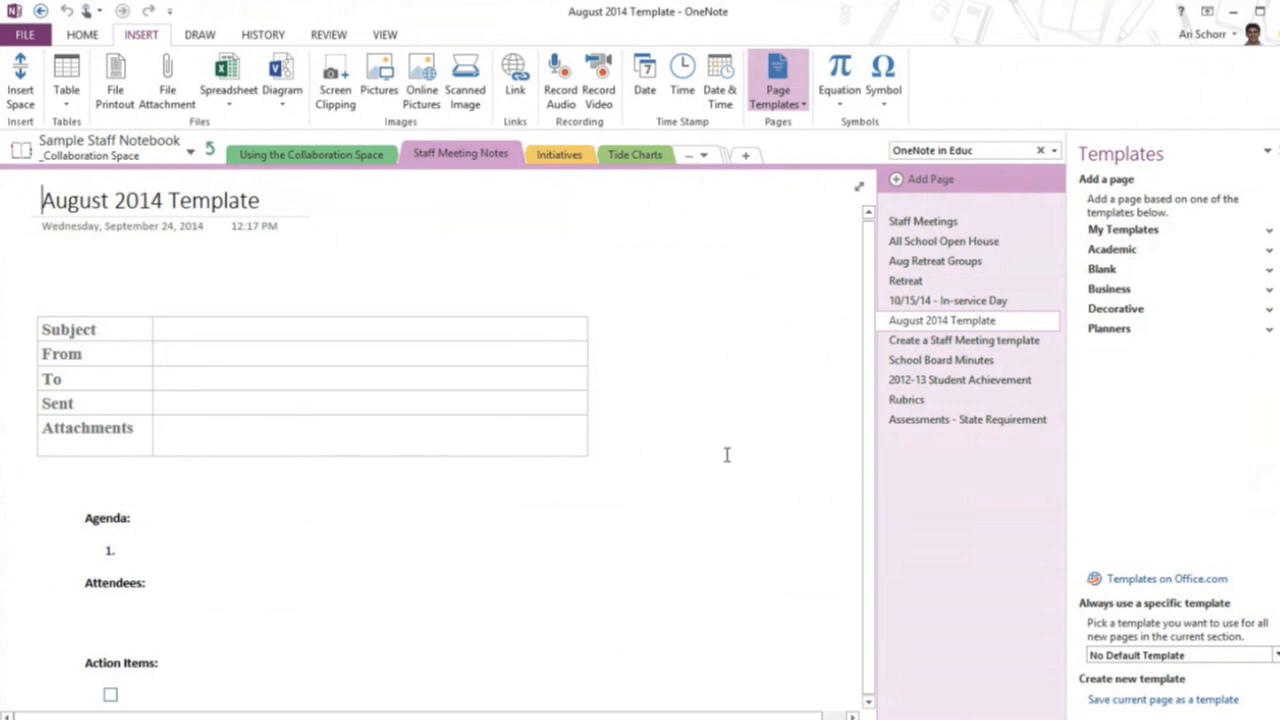
mouse_move(676, 388)
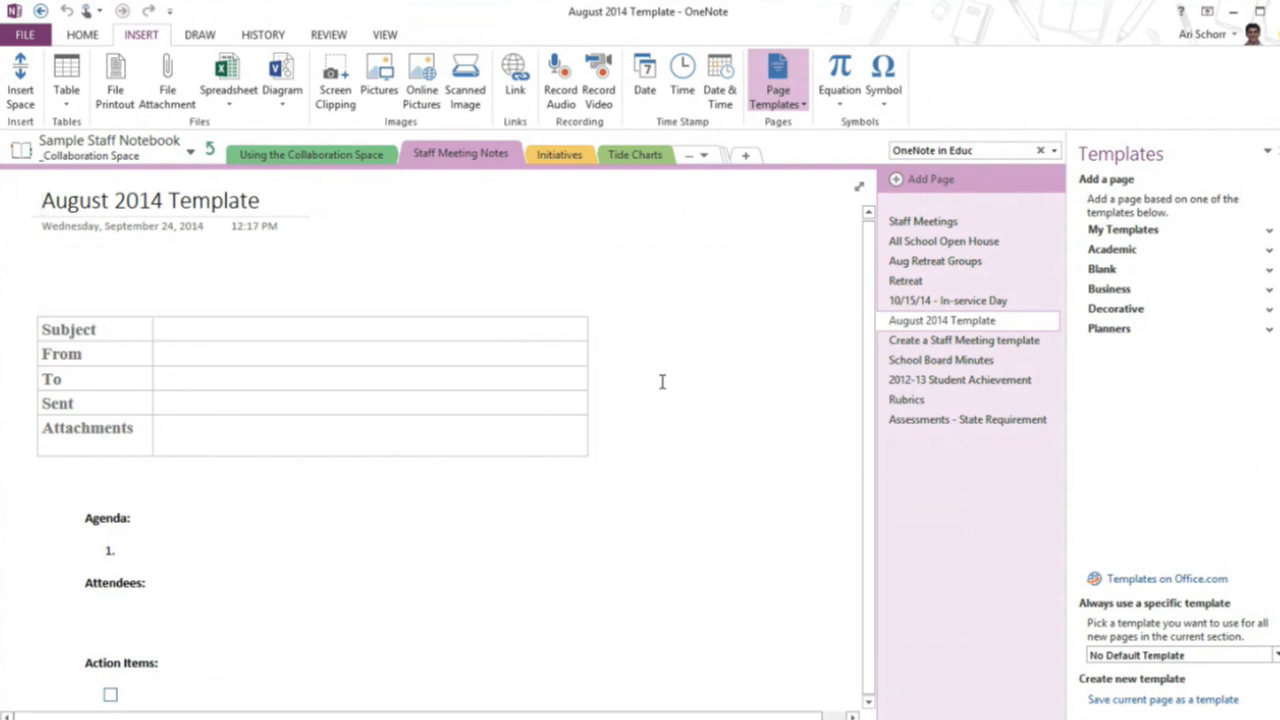
mouse_move(658, 376)
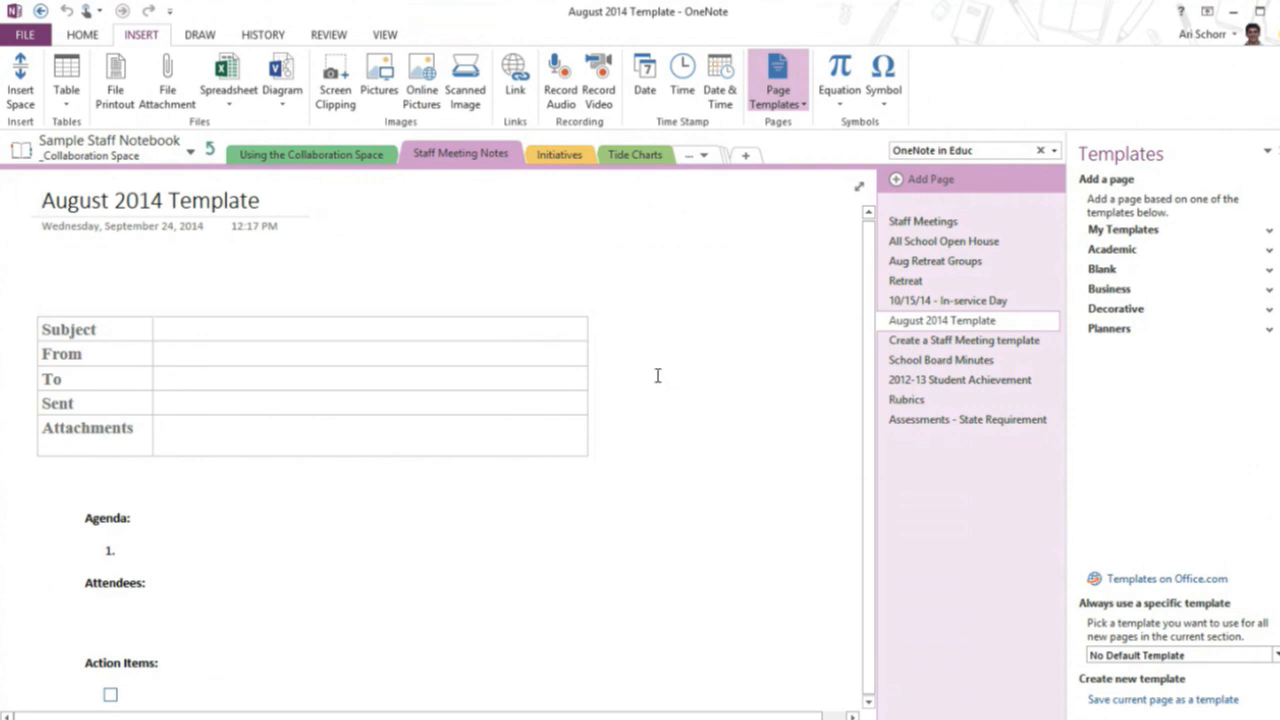
mouse_move(512, 214)
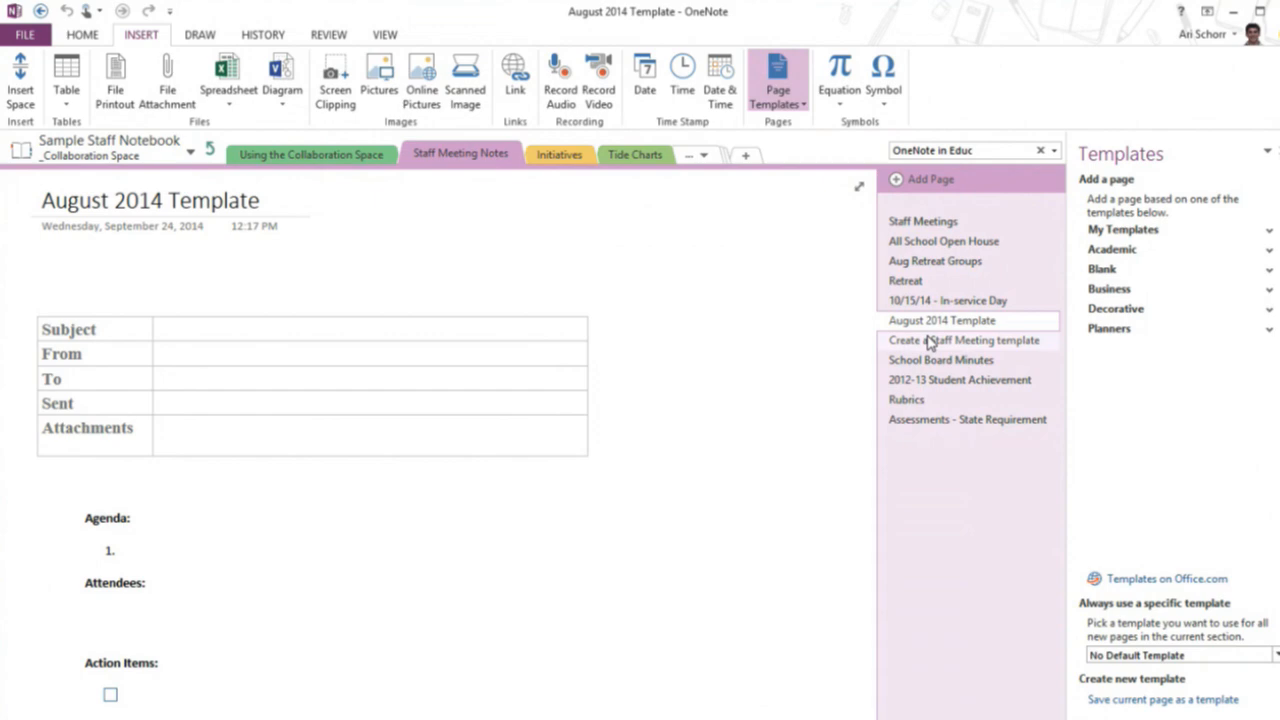
click(964, 340)
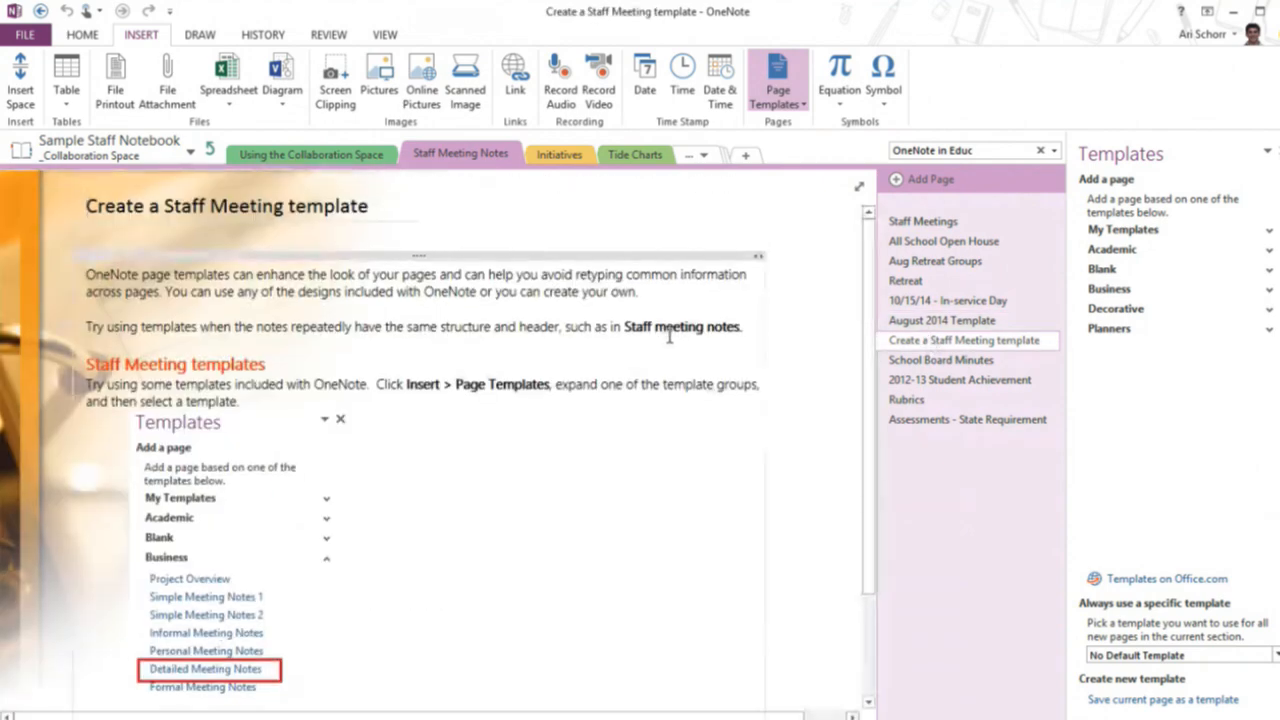
click(636, 154)
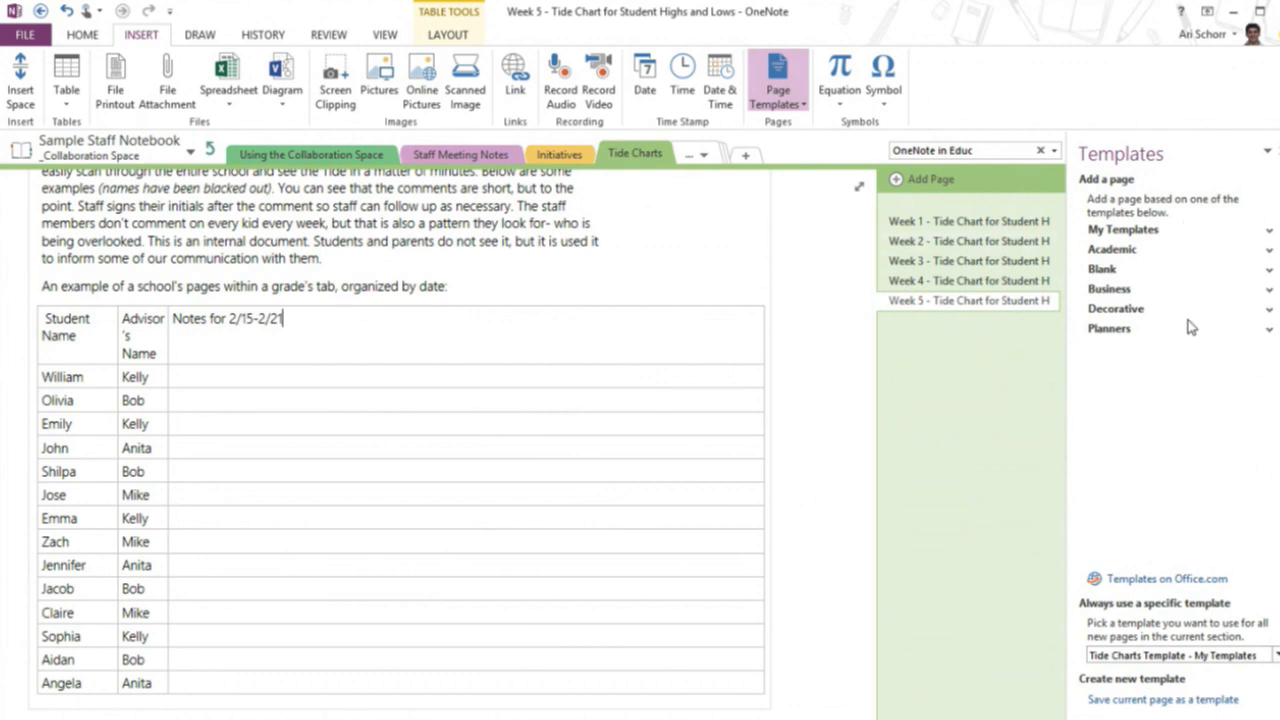
mouse_move(1152, 346)
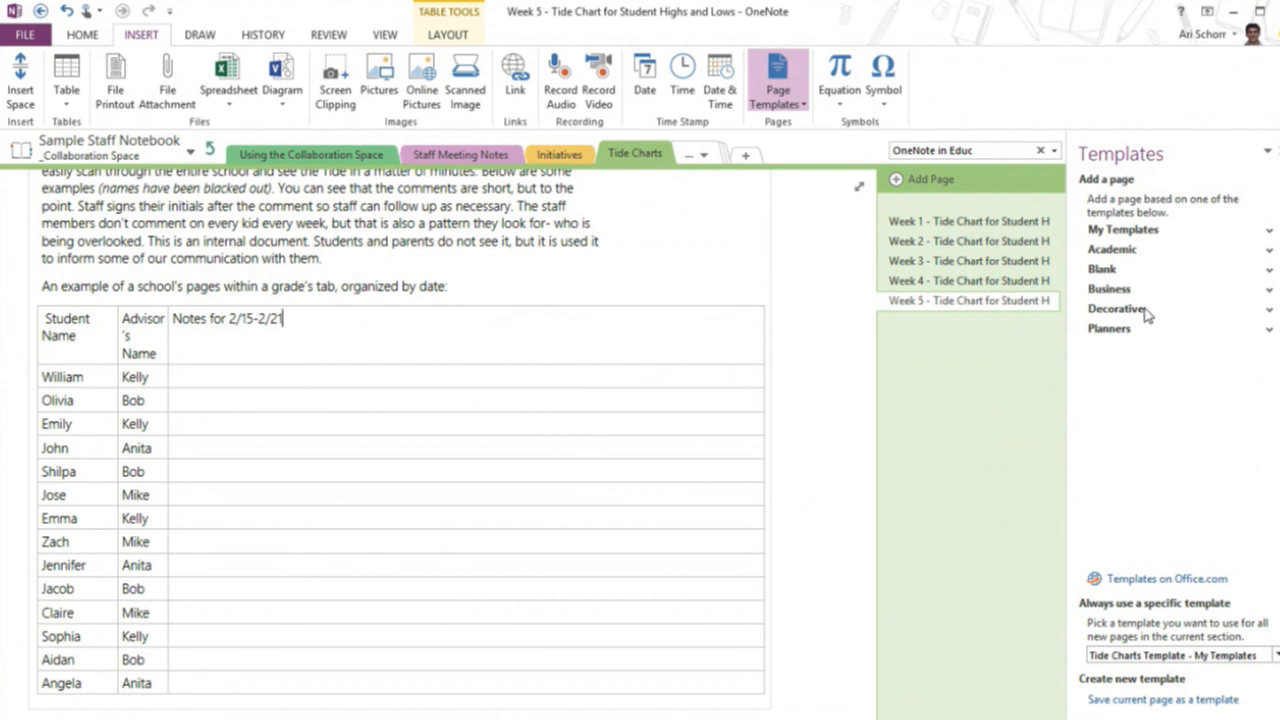
mouse_move(1148, 330)
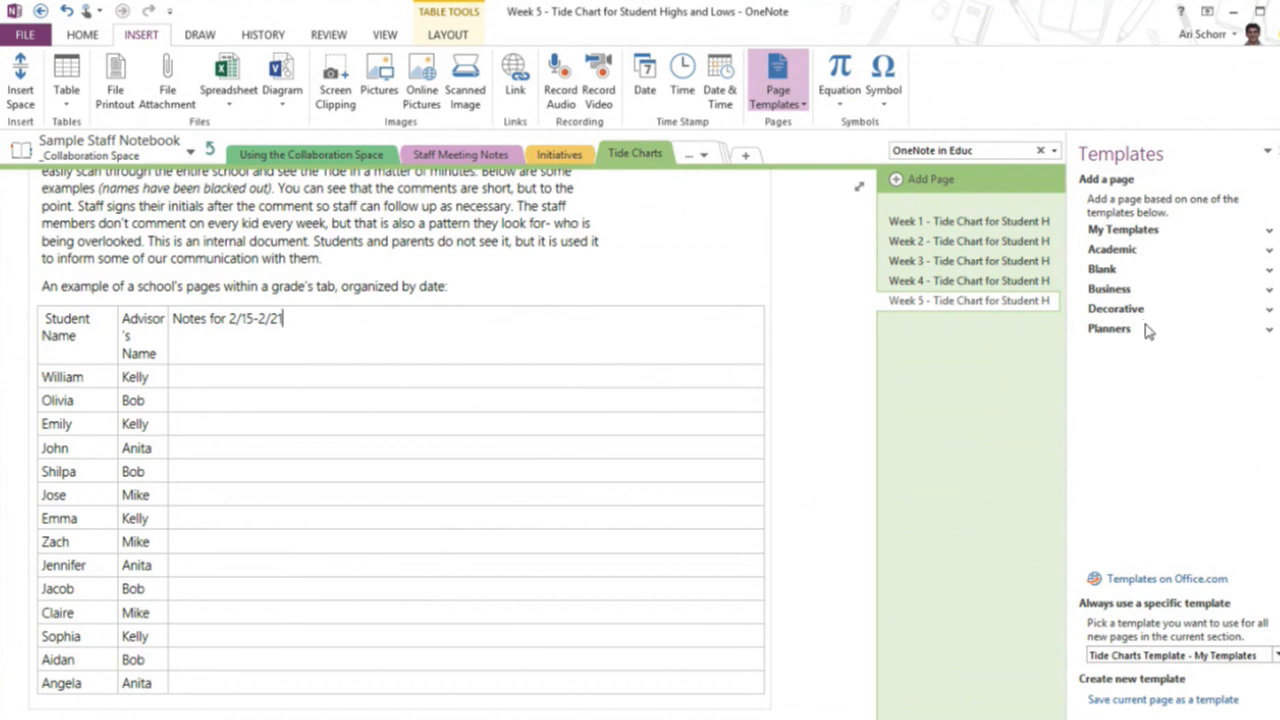
mouse_move(1150, 330)
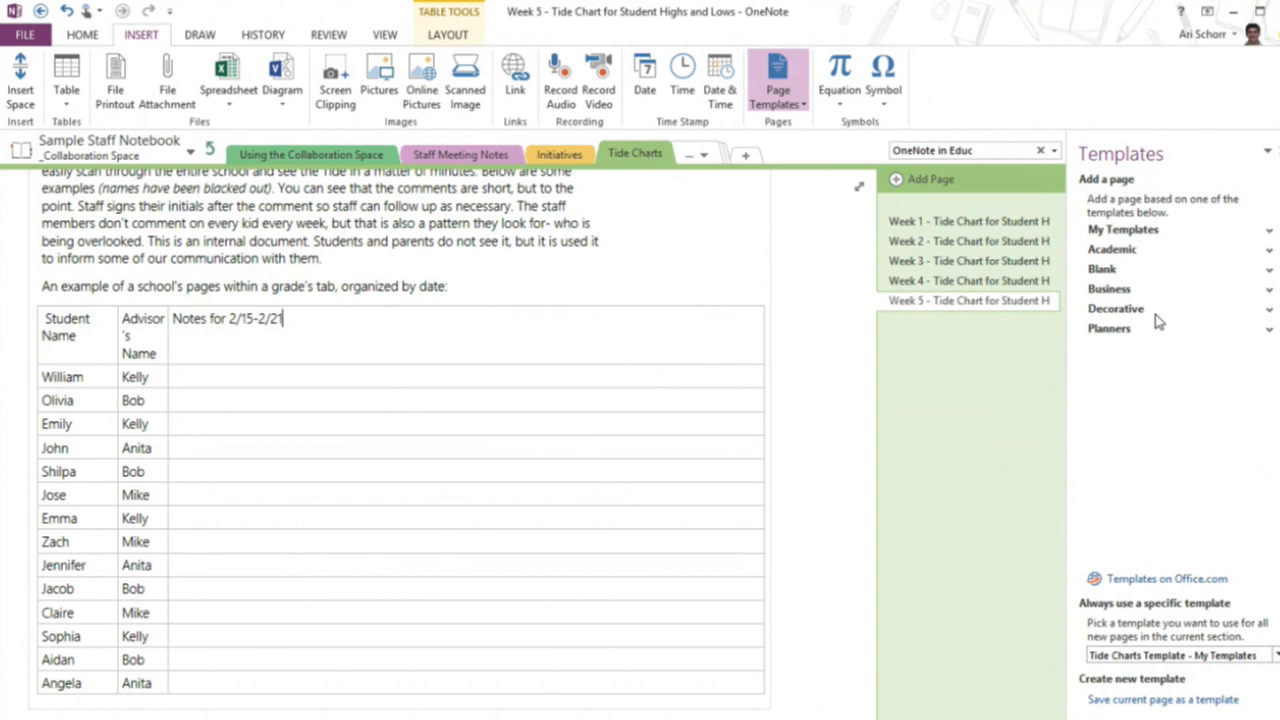
Expand the Academic page templates, then move to the View options.
click(1112, 248)
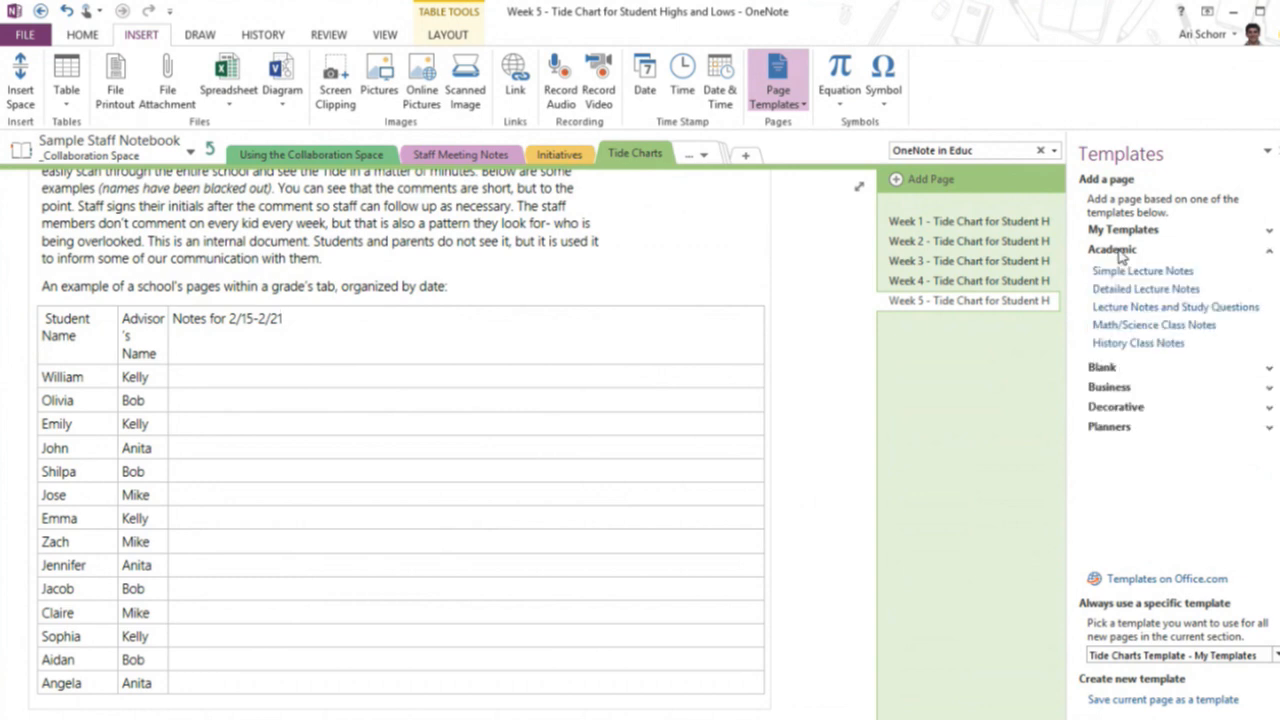
mouse_move(1216, 356)
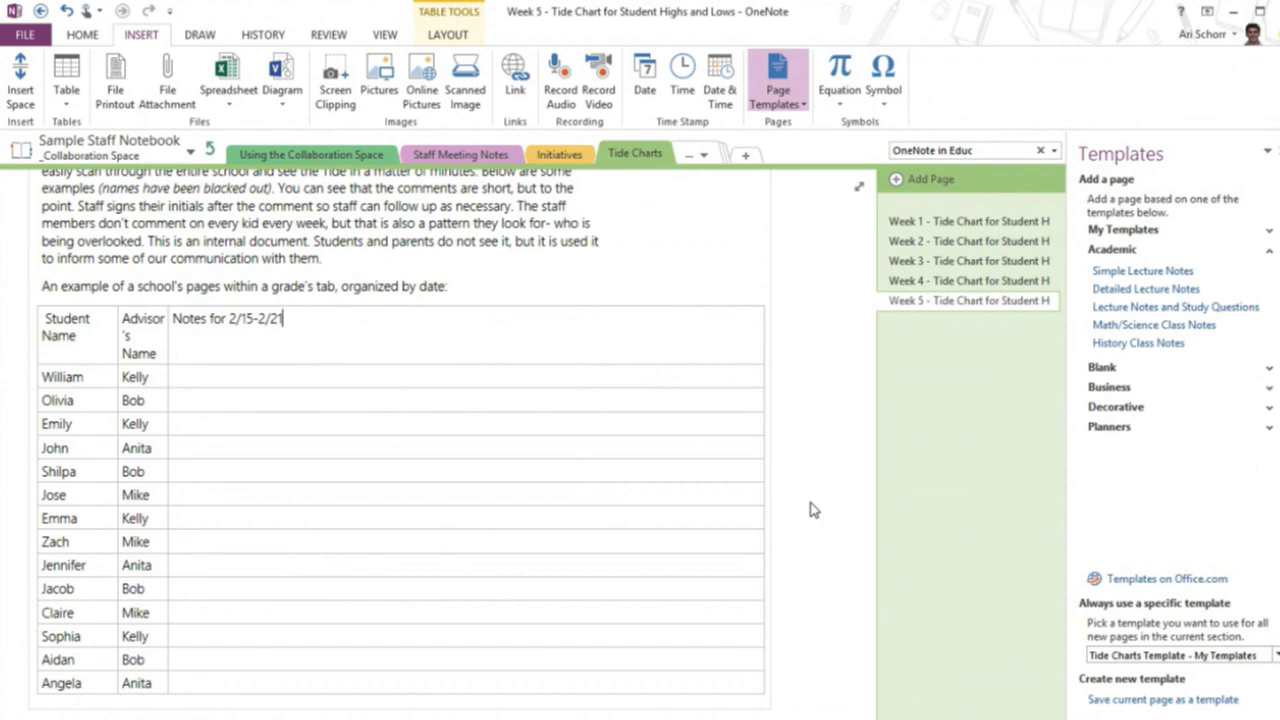
click(384, 34)
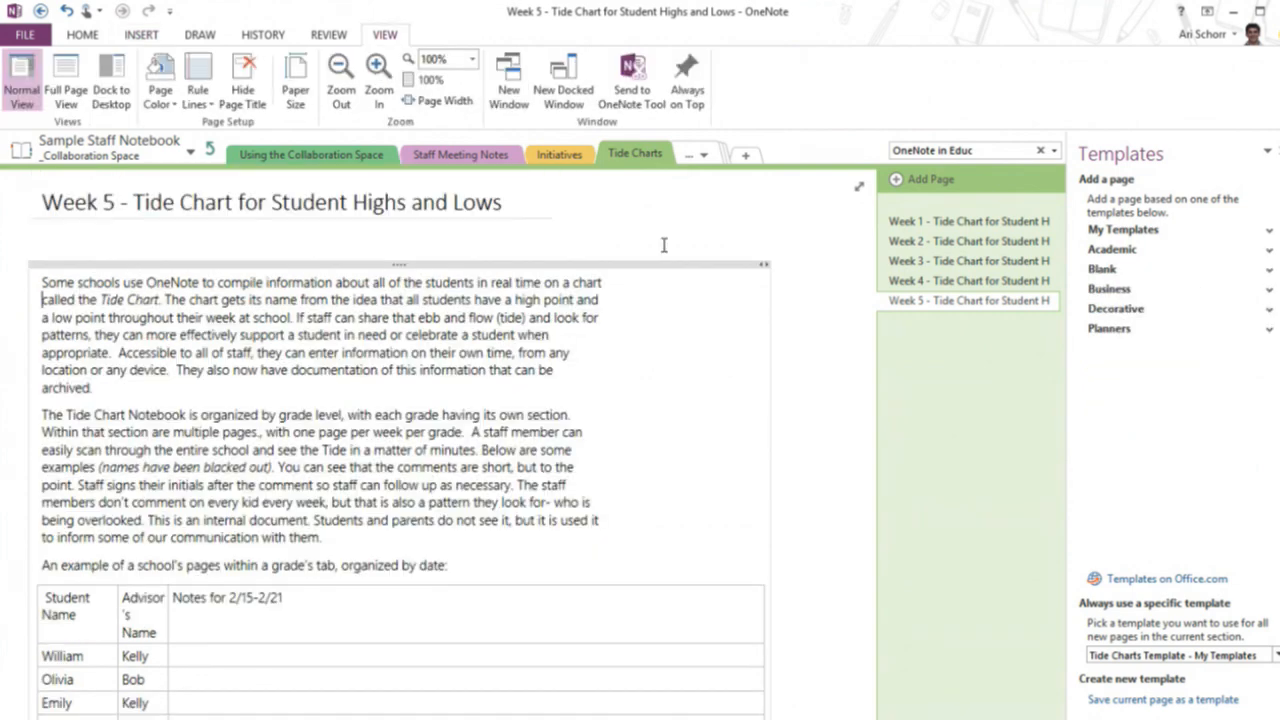